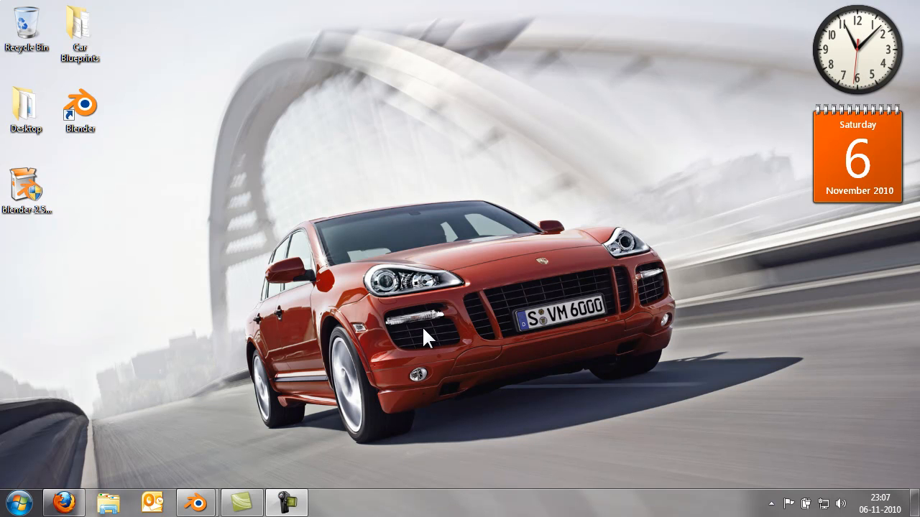
mouse_move(176, 230)
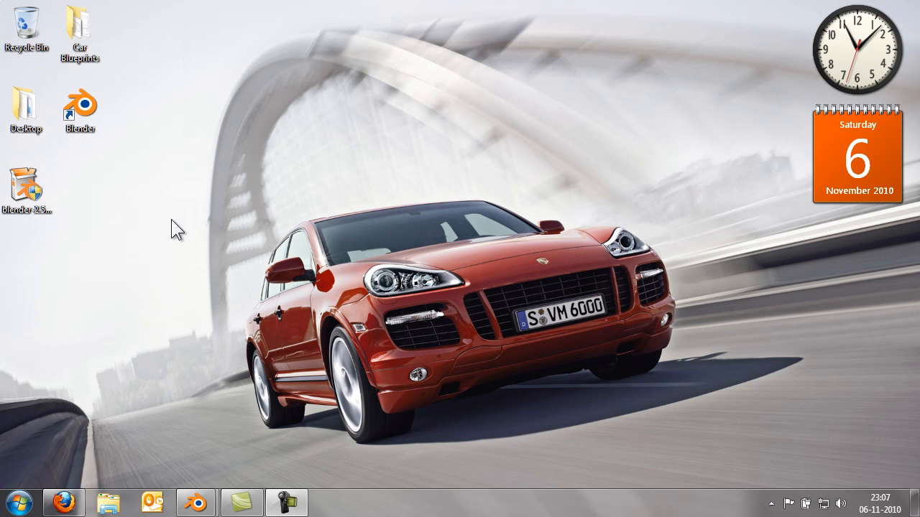
mouse_move(158, 198)
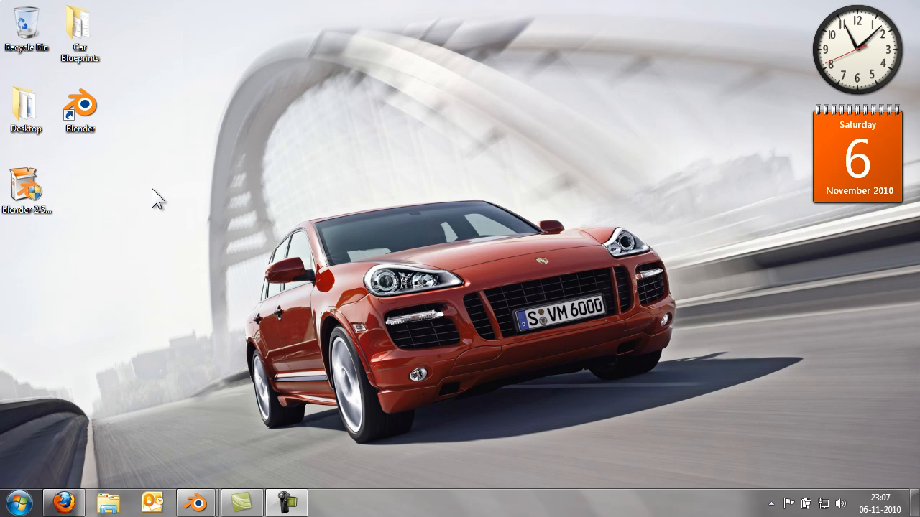
mouse_move(313, 182)
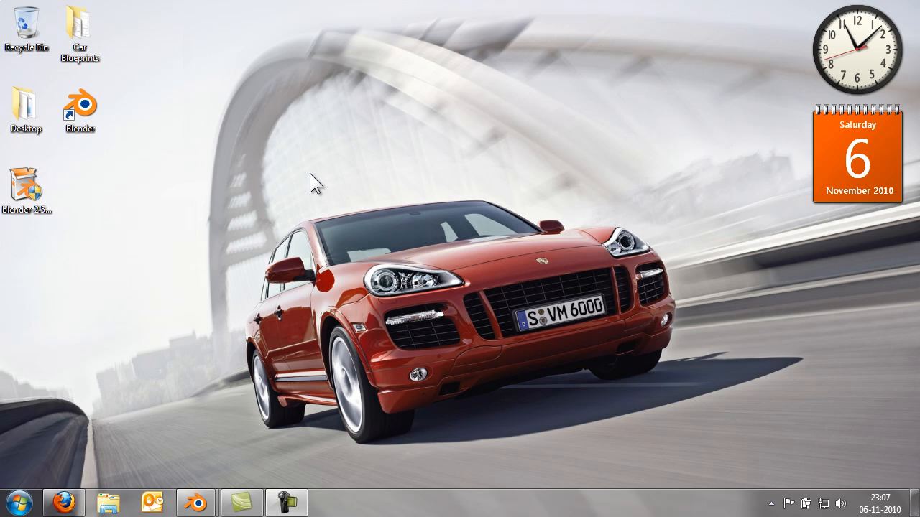
mouse_move(238, 184)
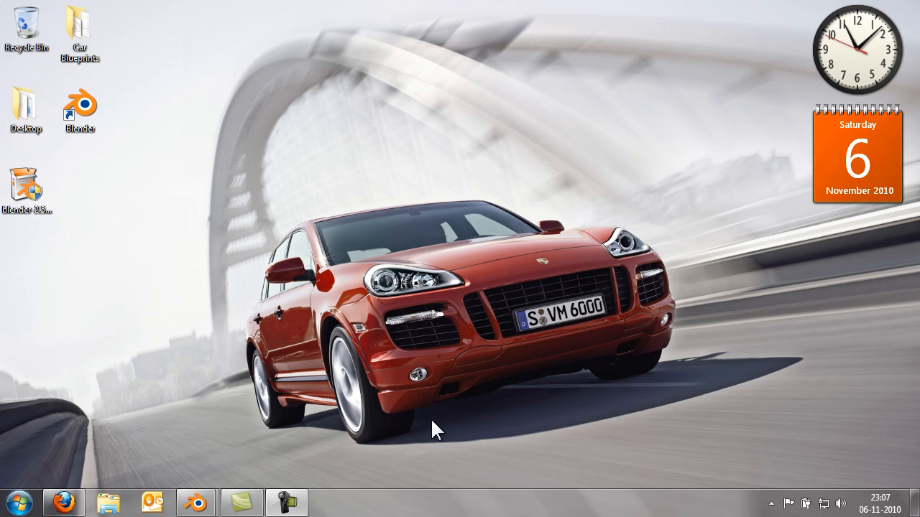
mouse_move(523, 382)
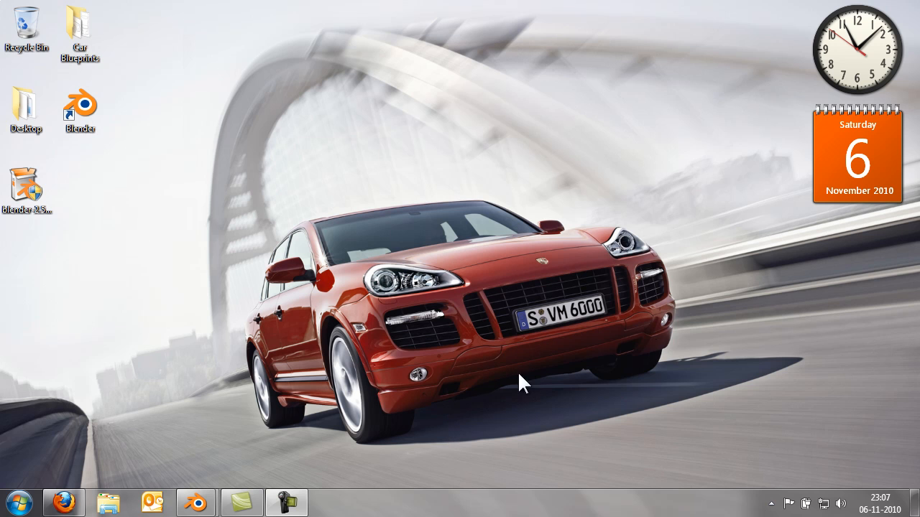
mouse_move(397, 194)
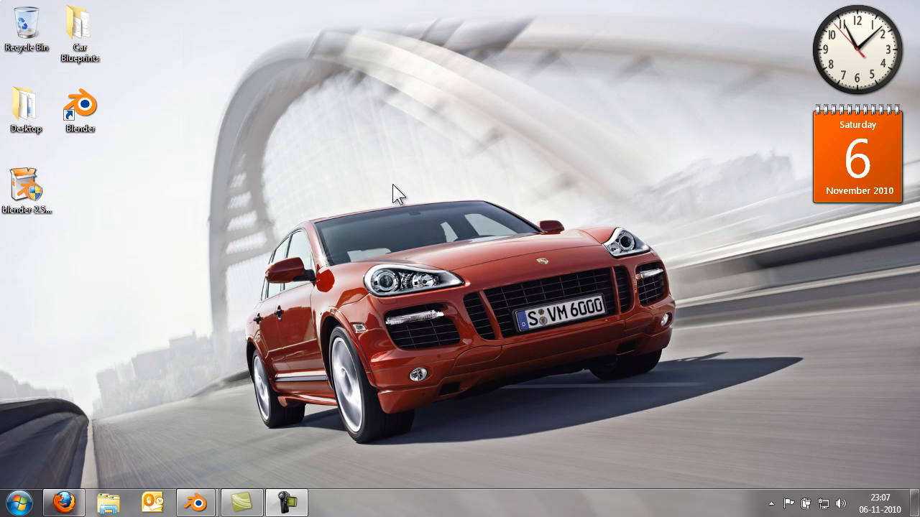
mouse_move(428, 238)
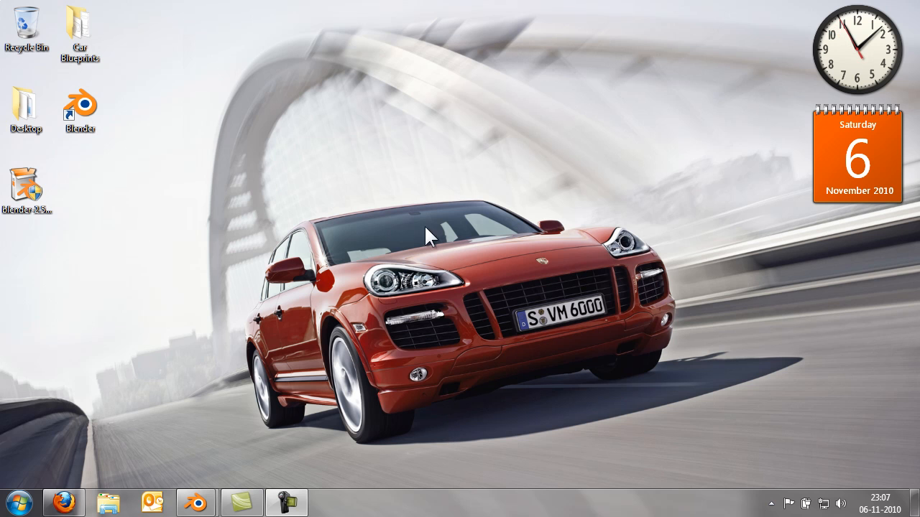
mouse_move(474, 272)
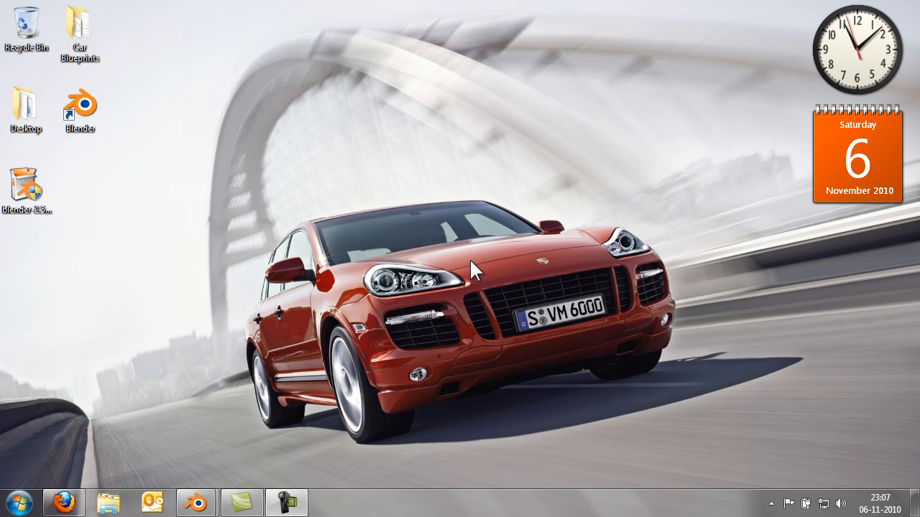
mouse_move(50, 280)
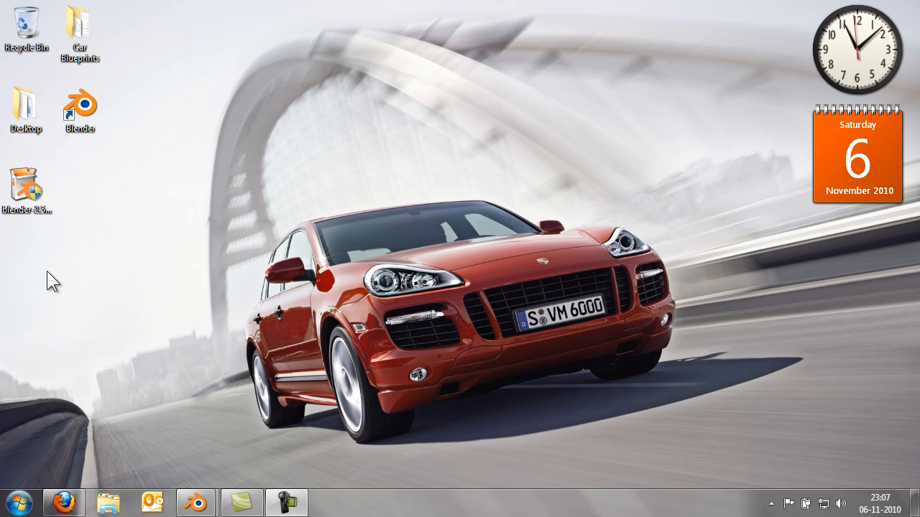
- Go from blender.org's home page to the Blender 2.55 Beta release page and its download
left_click(63, 503)
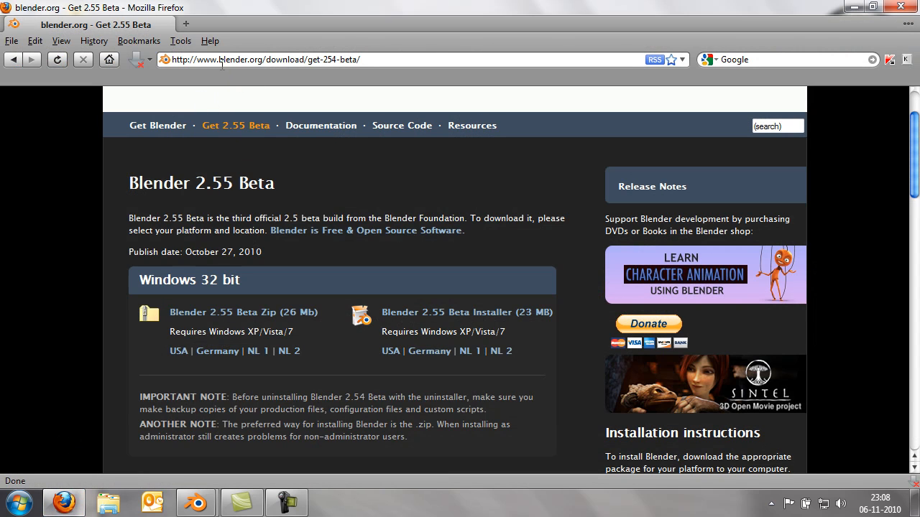
mouse_move(269, 63)
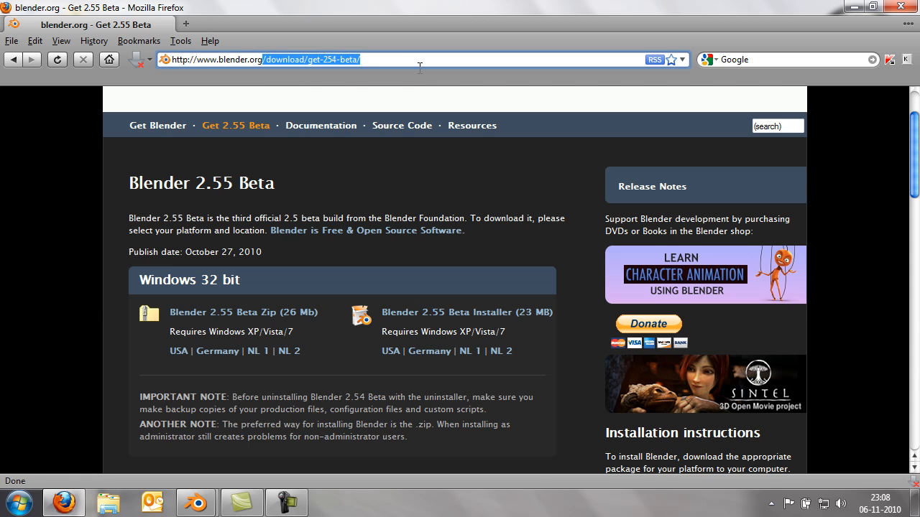
left_click(109, 61)
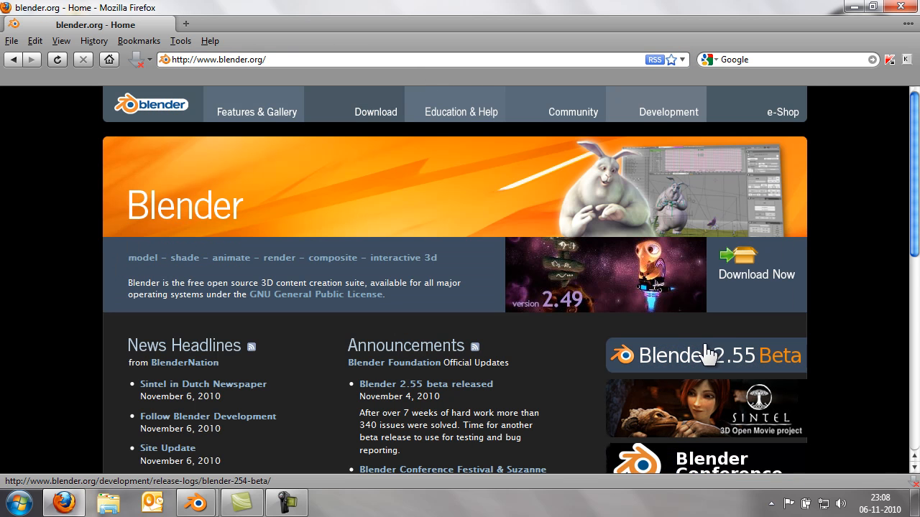
mouse_move(675, 360)
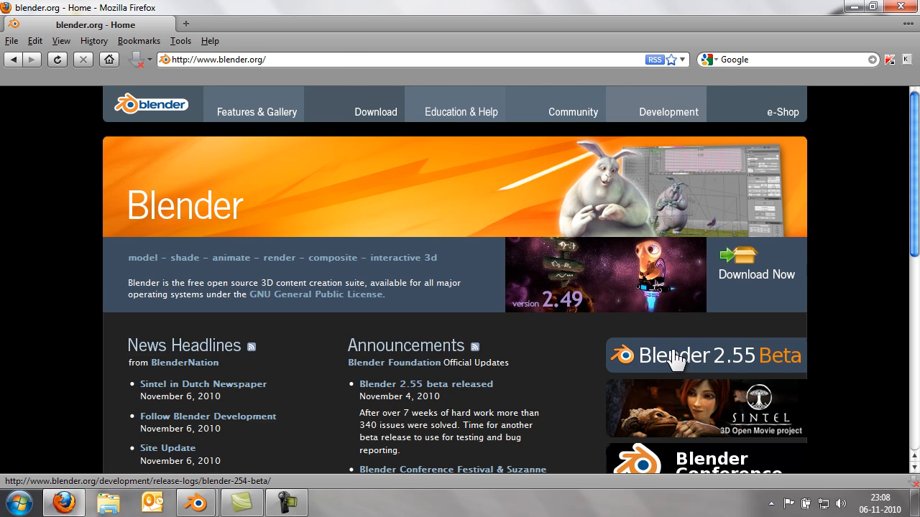
left_click(676, 356)
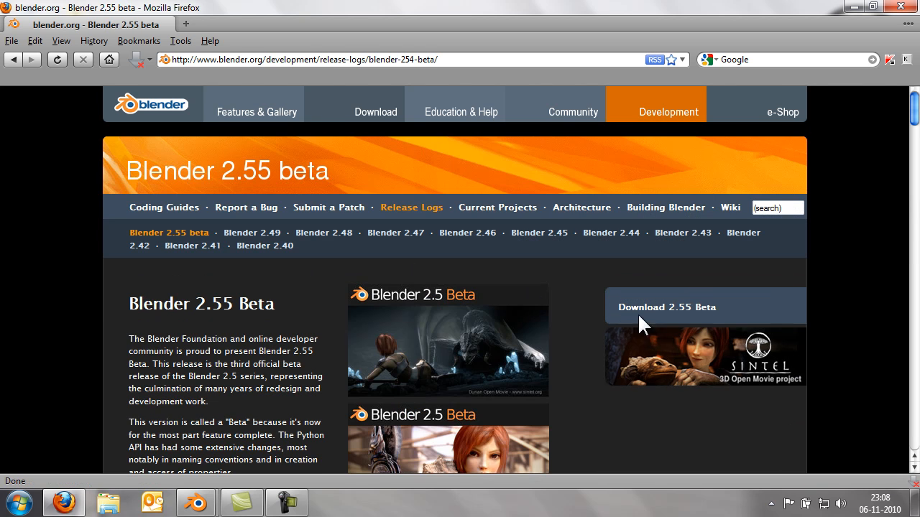
mouse_move(667, 307)
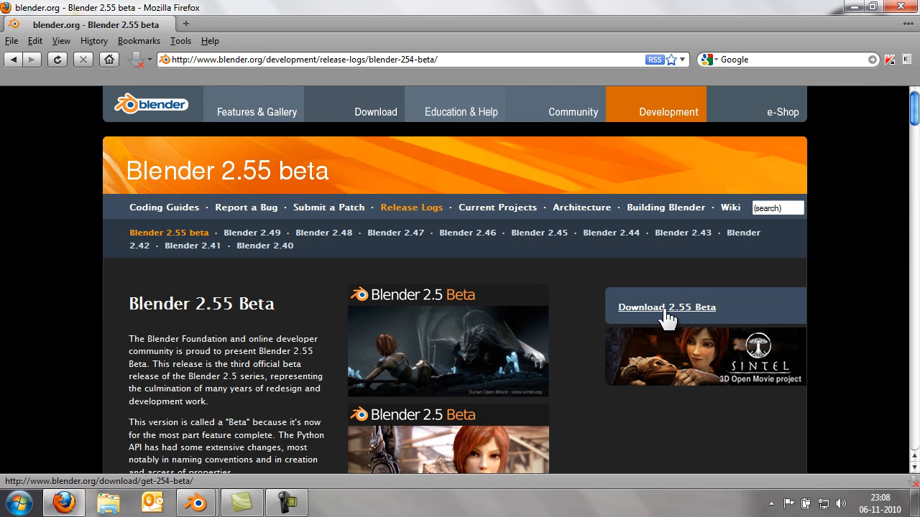
left_click(665, 307)
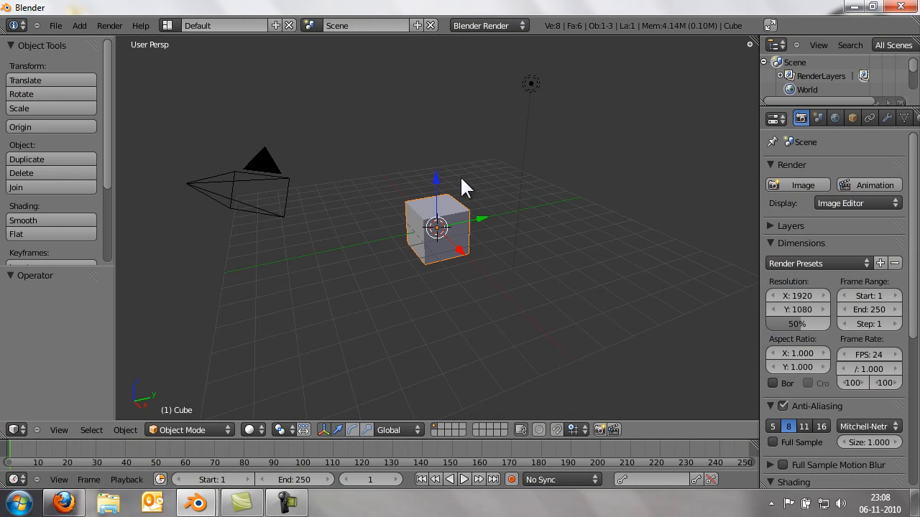
mouse_move(631, 196)
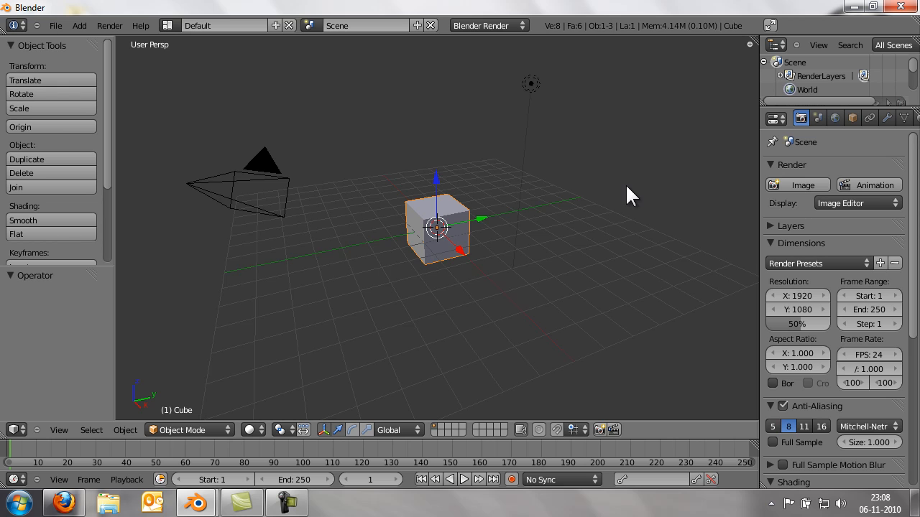
mouse_move(582, 50)
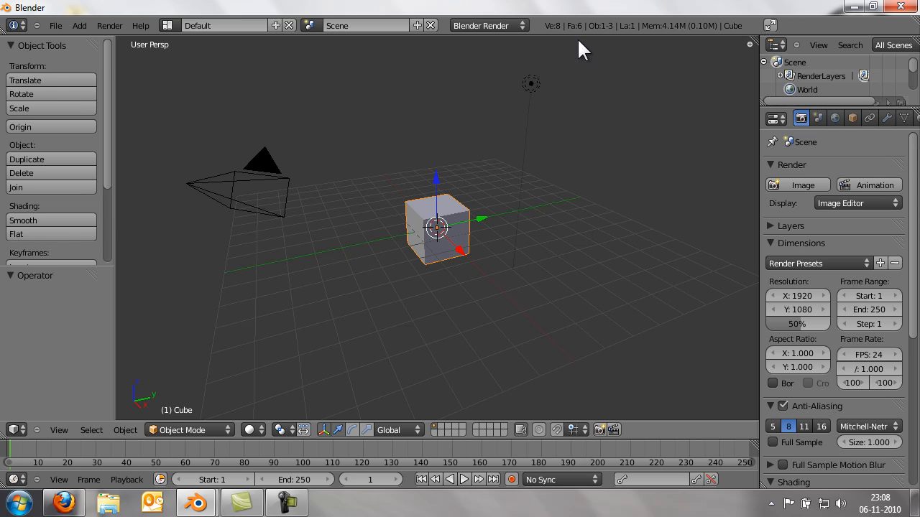
mouse_move(207, 262)
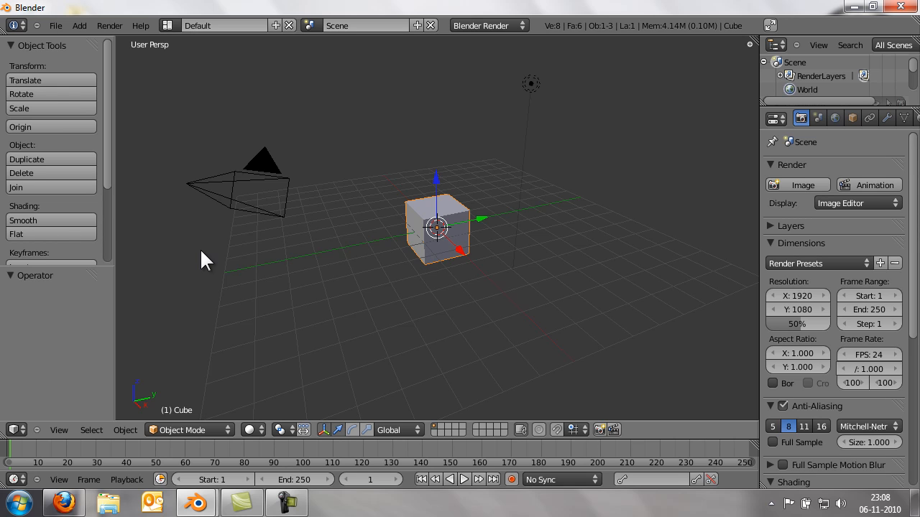
mouse_move(213, 325)
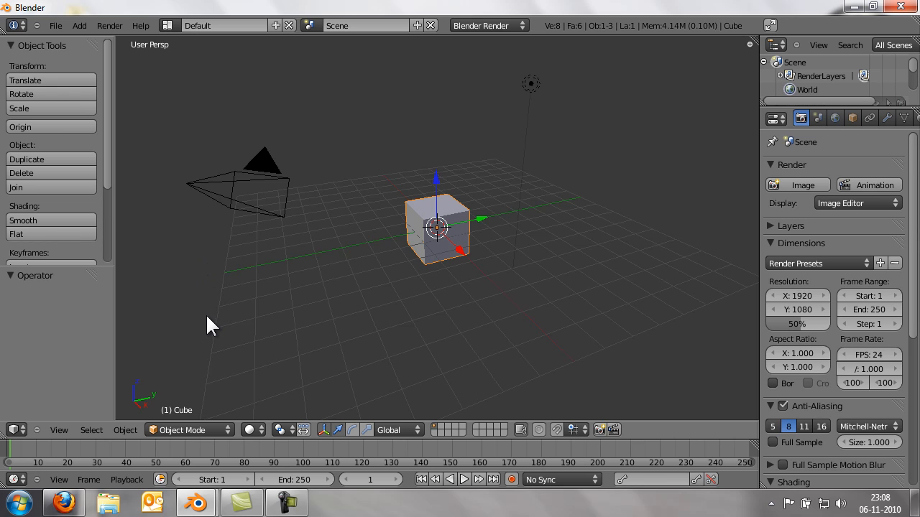
mouse_move(343, 280)
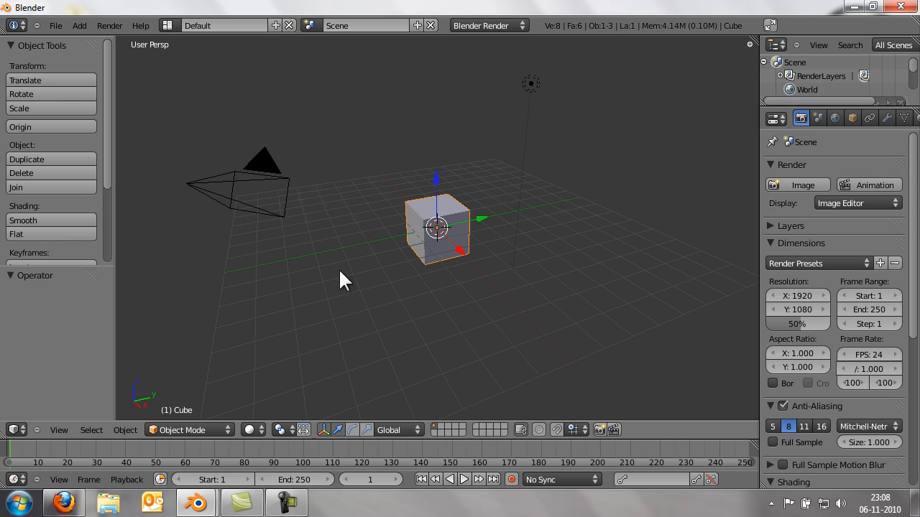
mouse_move(440, 104)
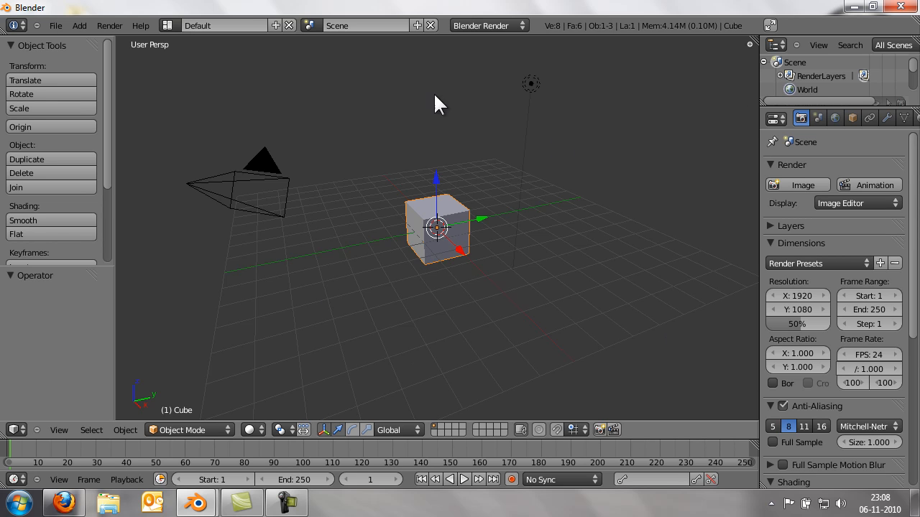
mouse_move(54, 428)
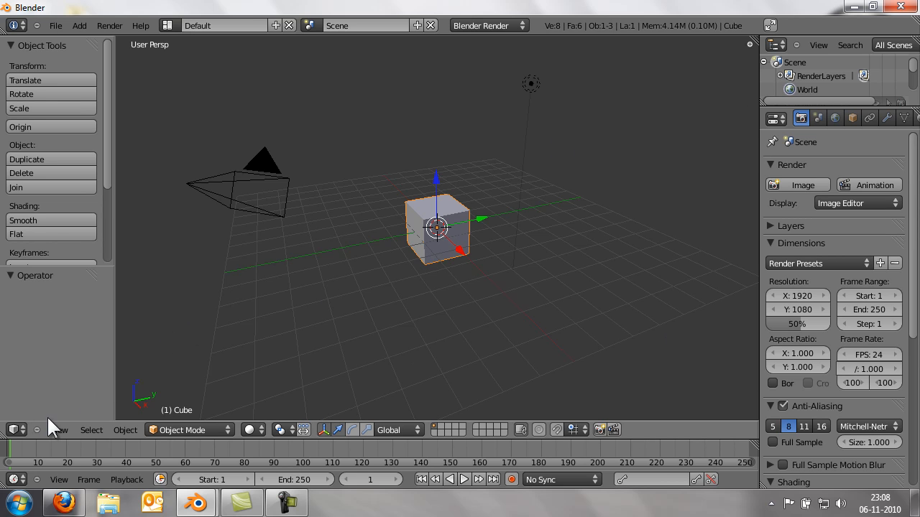
mouse_move(22, 410)
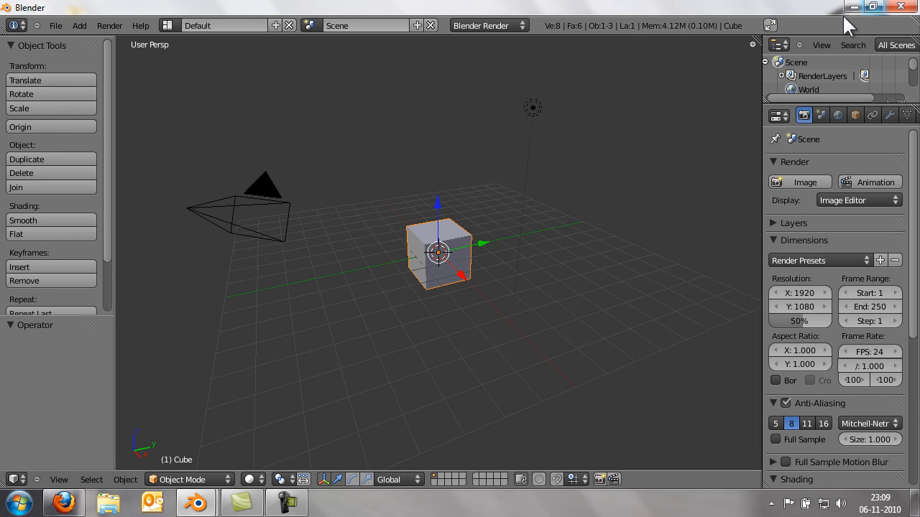
mouse_move(817, 35)
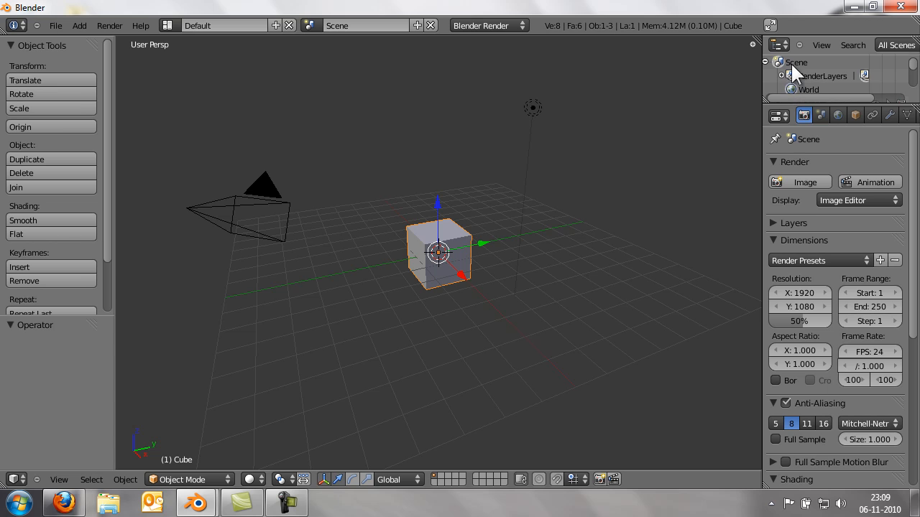
mouse_move(908, 117)
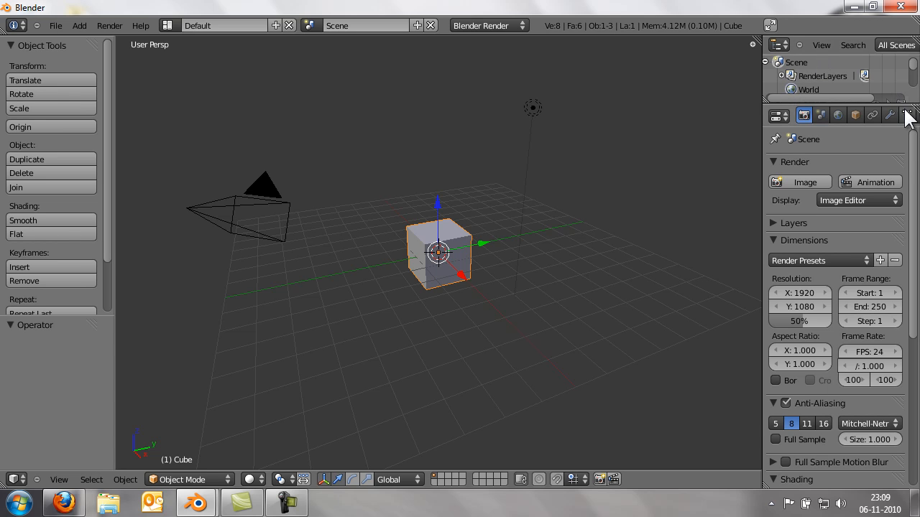
mouse_move(907, 115)
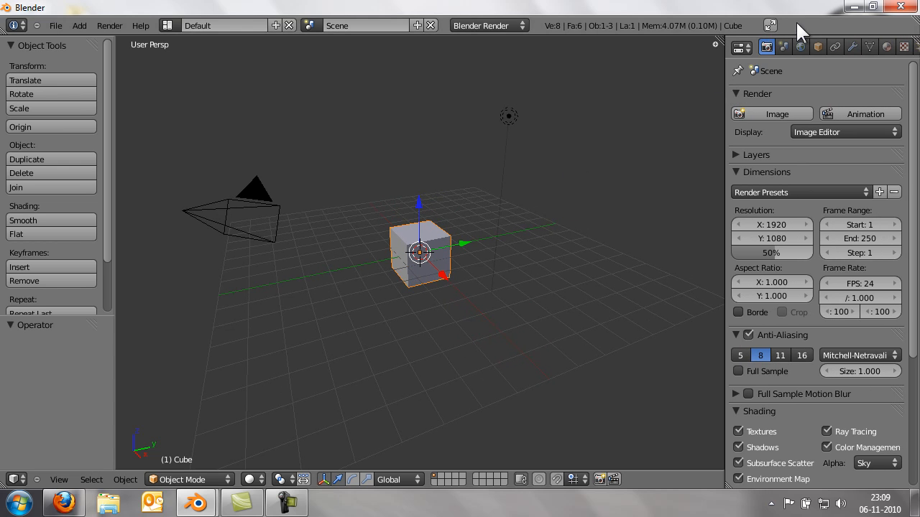
mouse_move(770, 26)
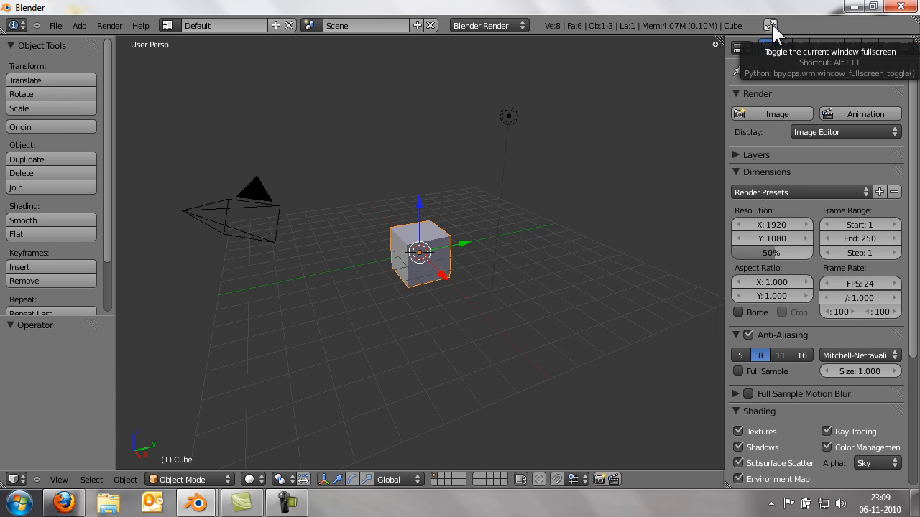
- Toggle the Blender window to fullscreen so the cube scene gets more room
left_click(771, 26)
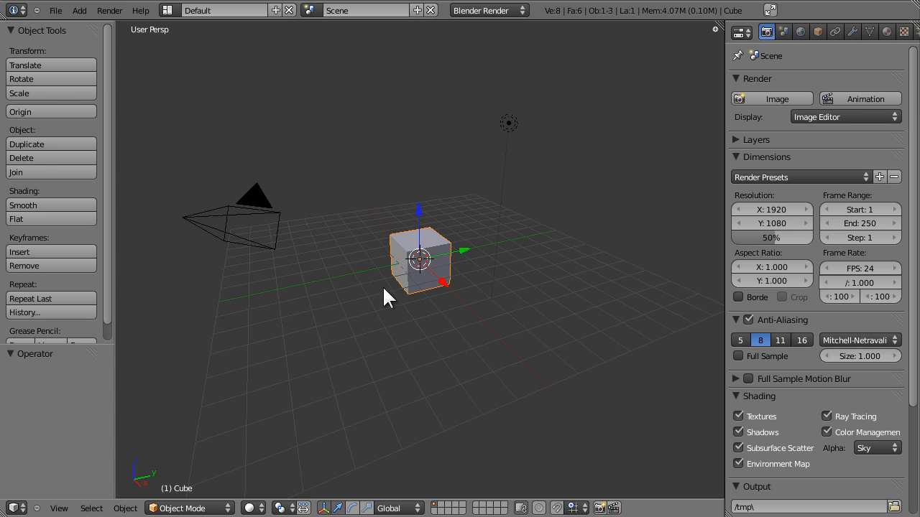
mouse_move(446, 291)
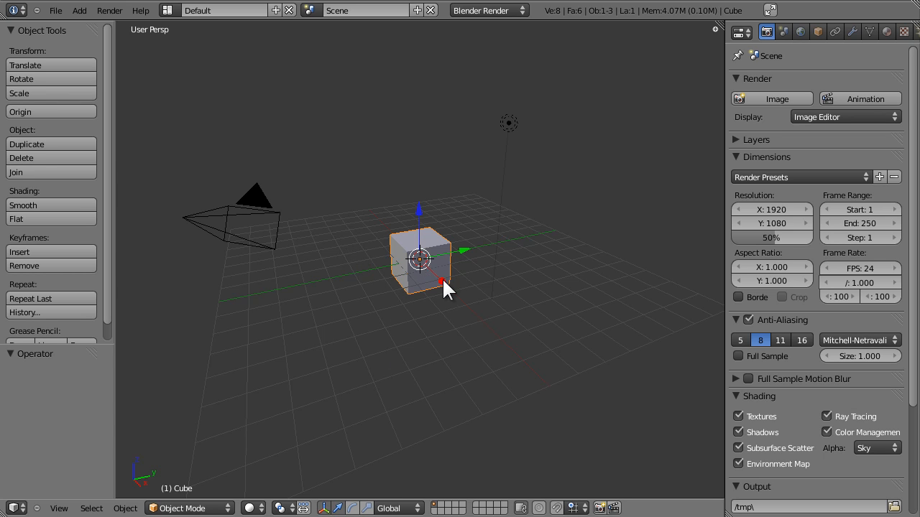
mouse_move(388, 272)
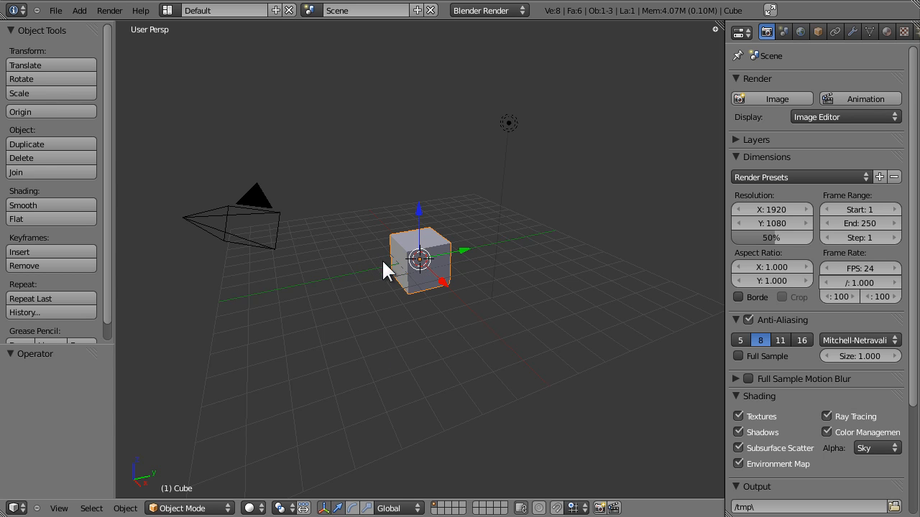
mouse_move(452, 239)
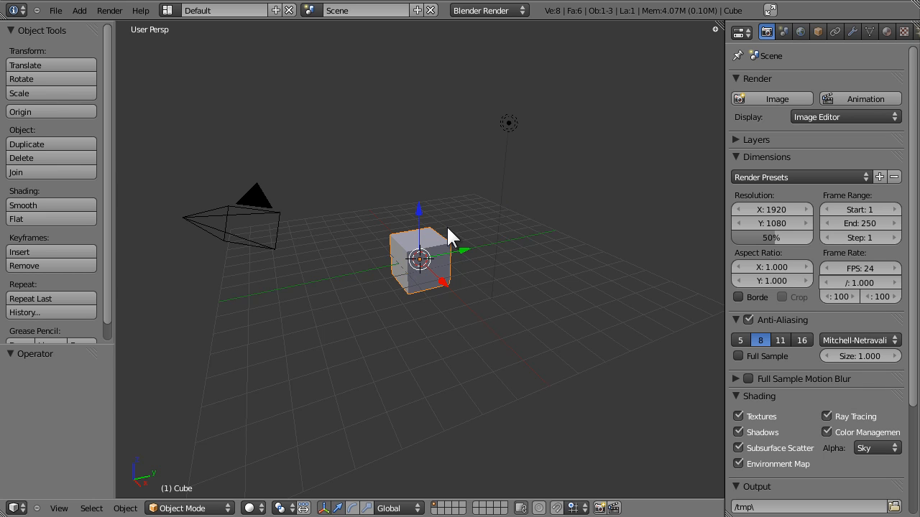
mouse_move(451, 250)
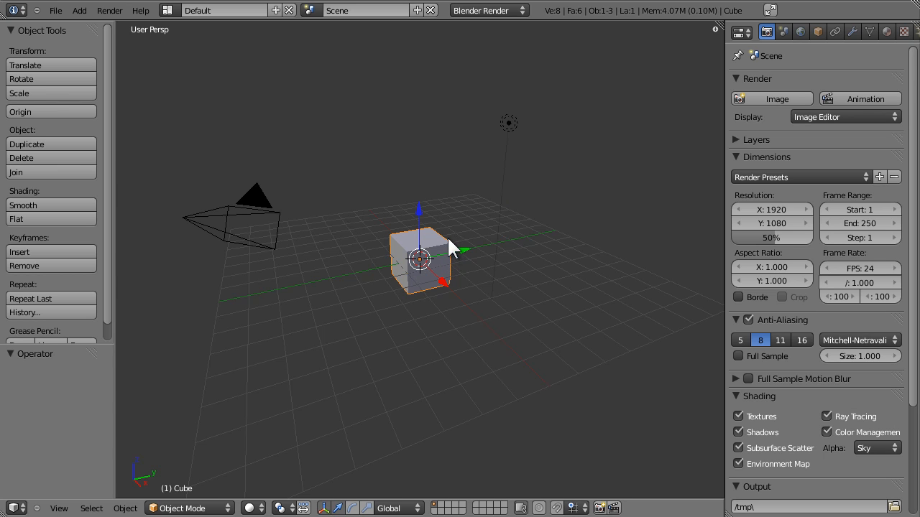
mouse_move(500, 160)
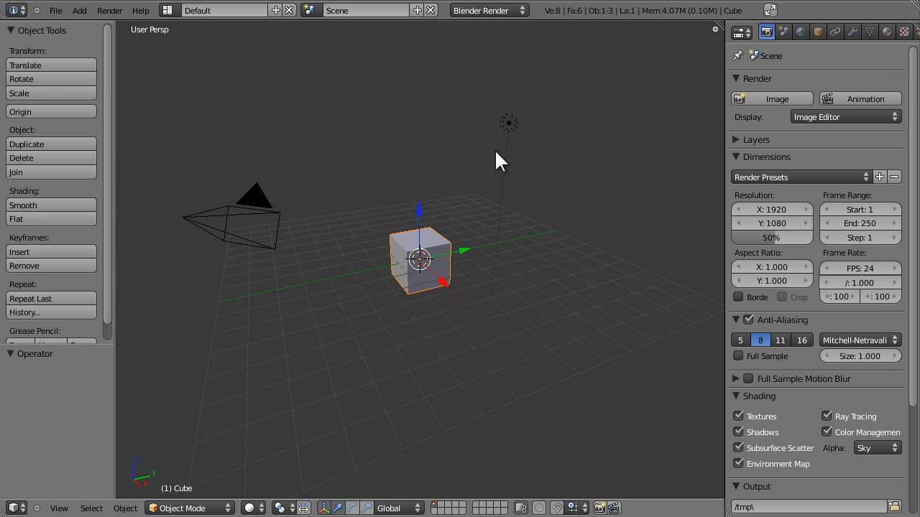
mouse_move(429, 184)
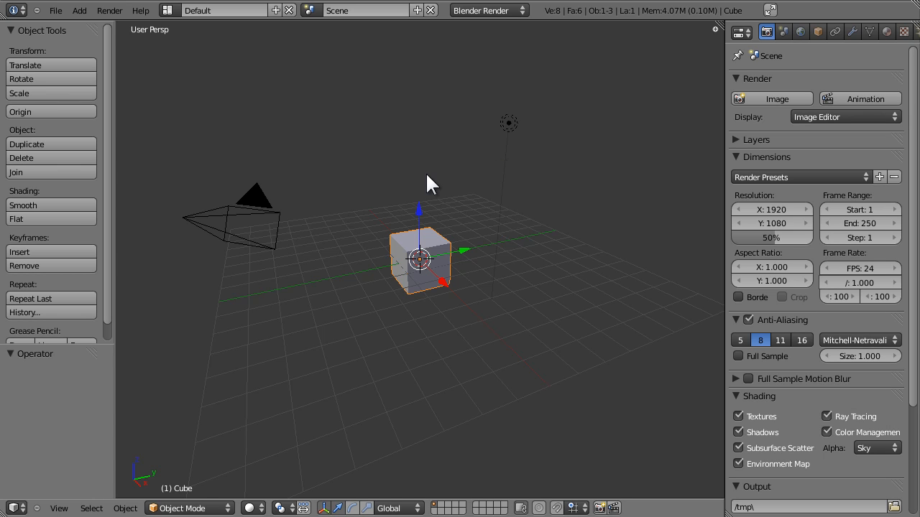
mouse_move(549, 332)
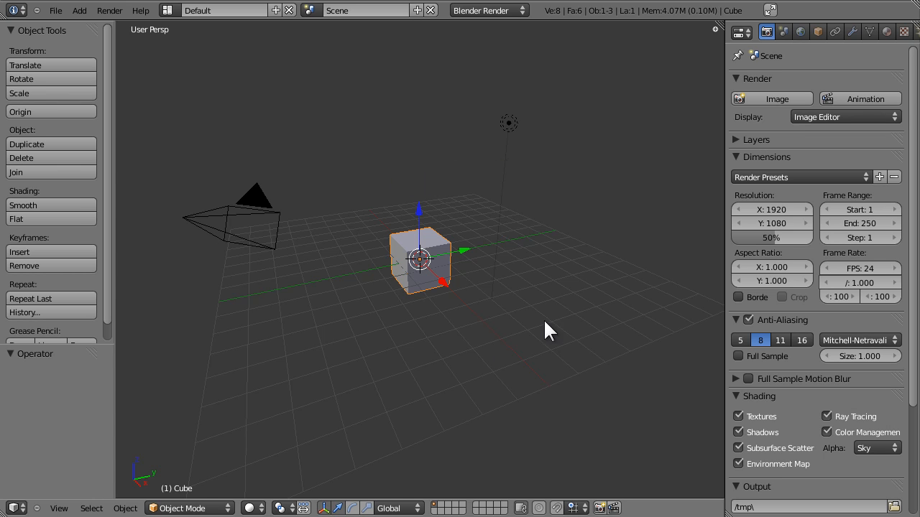
mouse_move(549, 270)
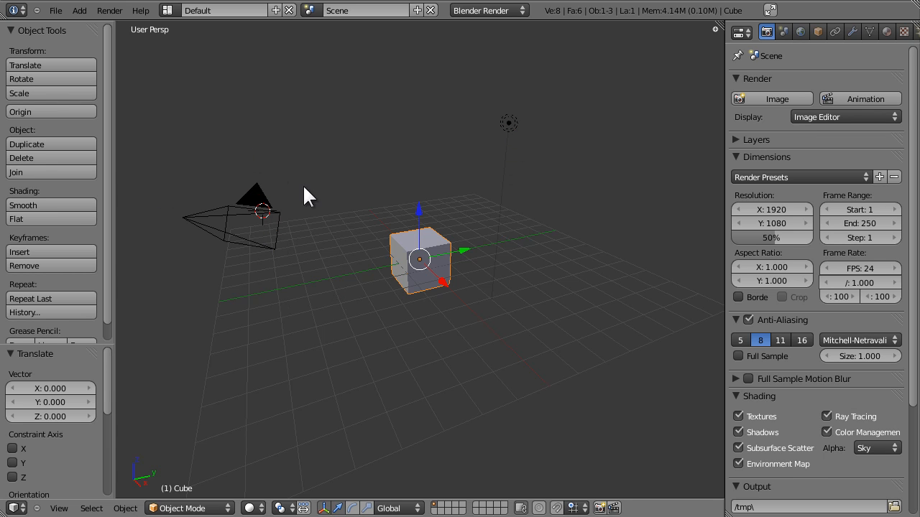
mouse_move(481, 276)
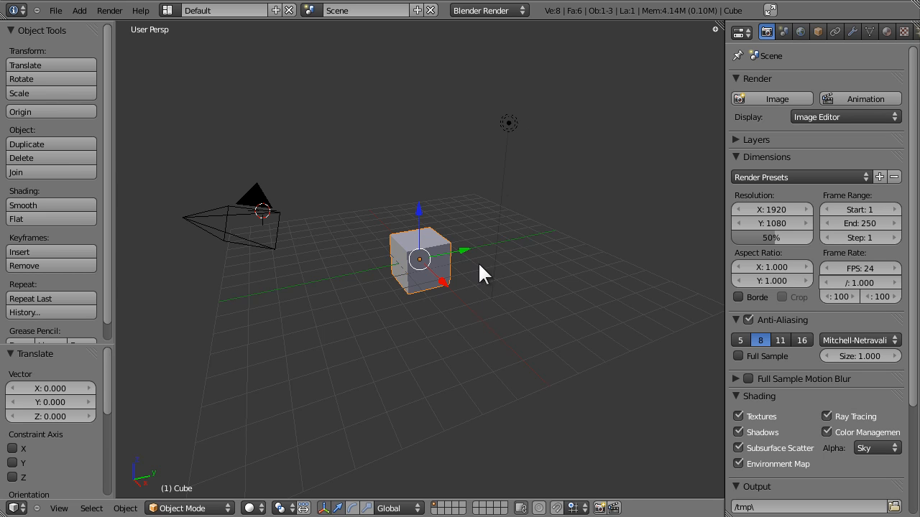
mouse_move(467, 276)
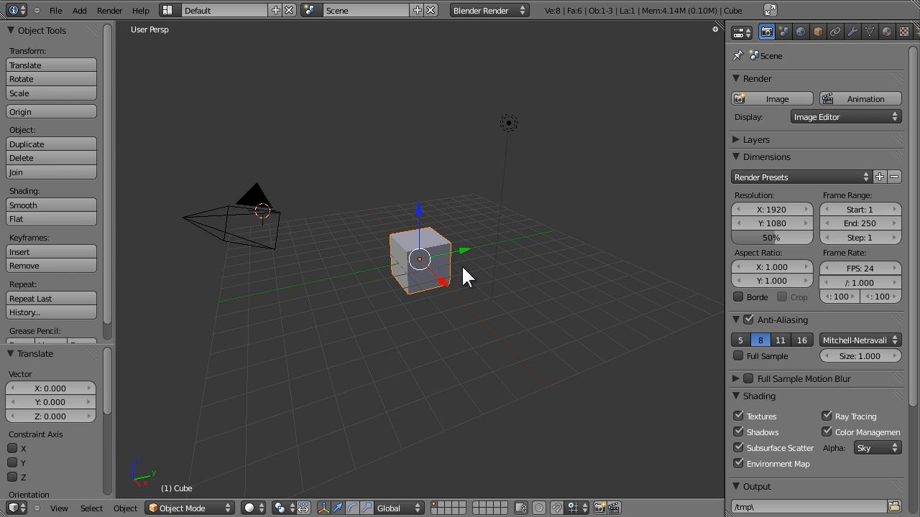
mouse_move(491, 290)
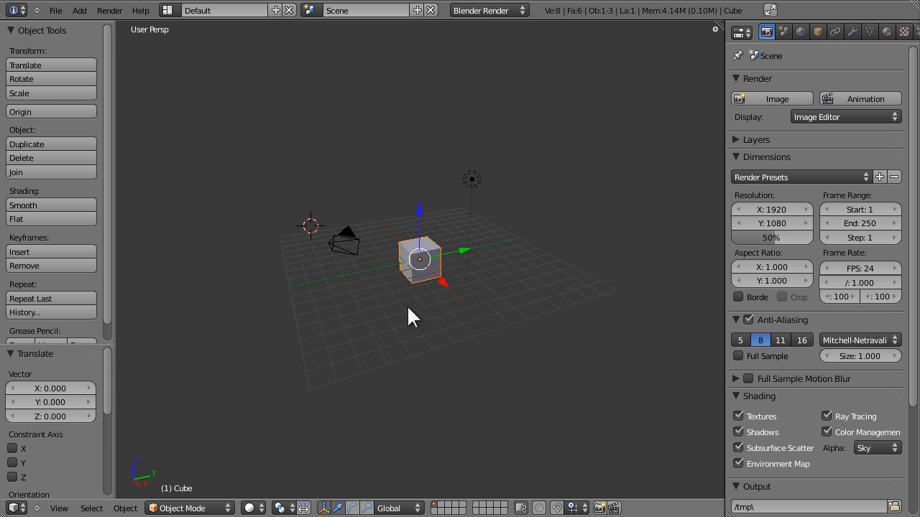
mouse_move(399, 325)
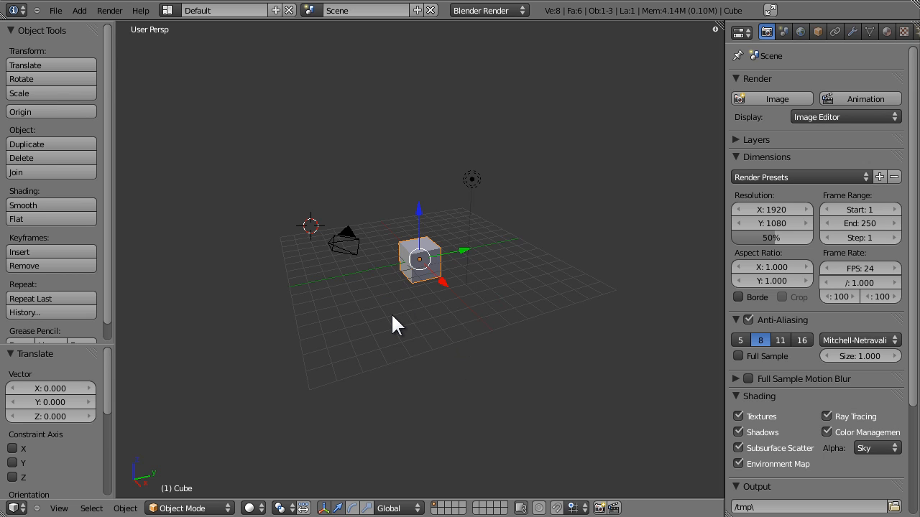
- Orbit the viewport around the cube to view it from another side and its corner
left_click_drag(395, 323, 431, 330)
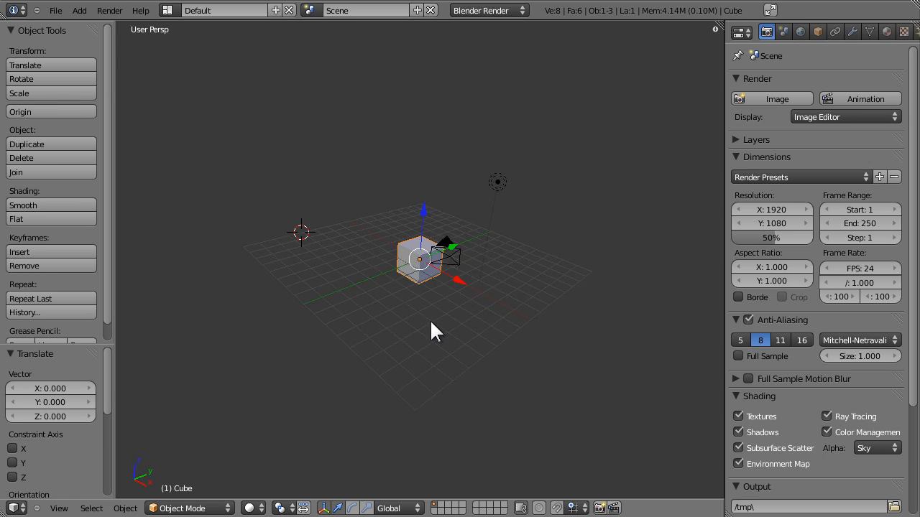
left_click_drag(431, 333, 592, 313)
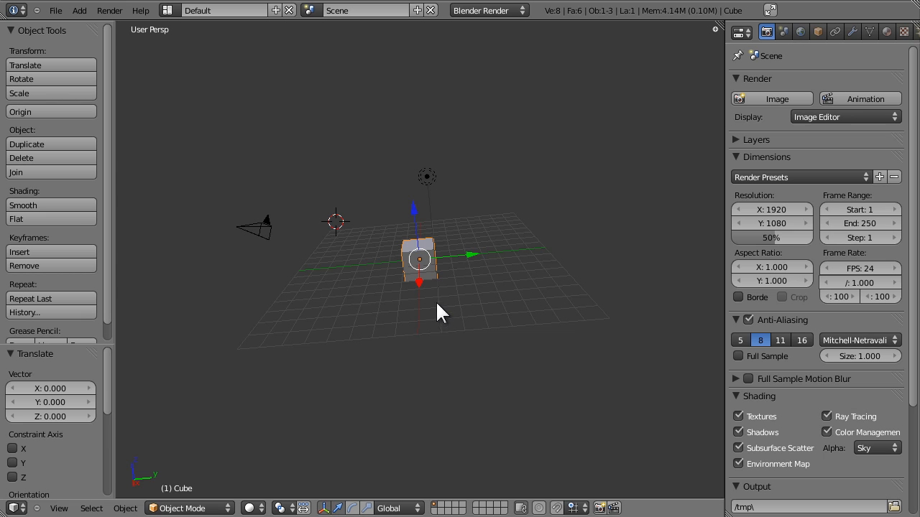
mouse_move(388, 309)
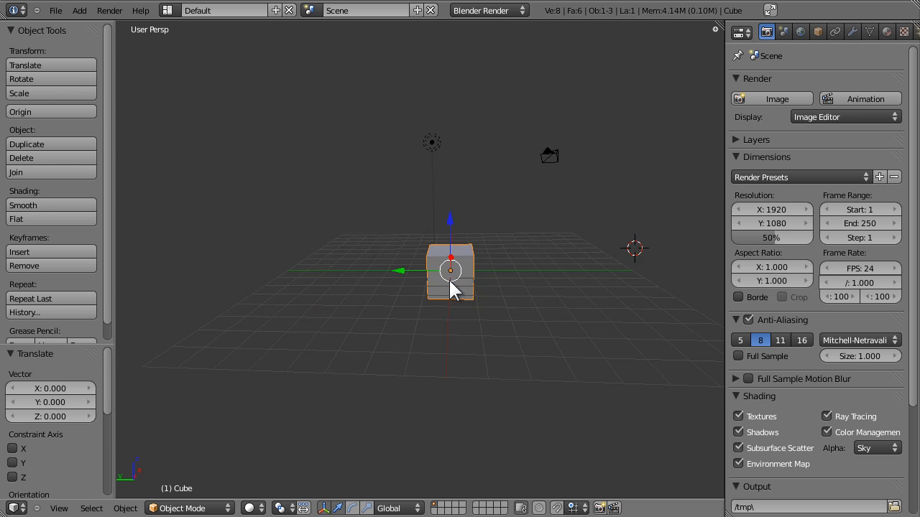
mouse_move(495, 305)
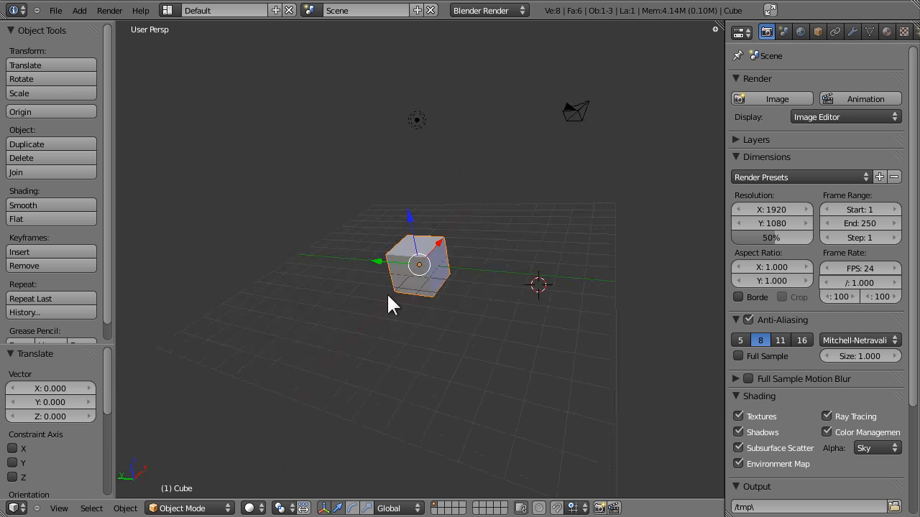
left_click_drag(394, 302, 452, 296)
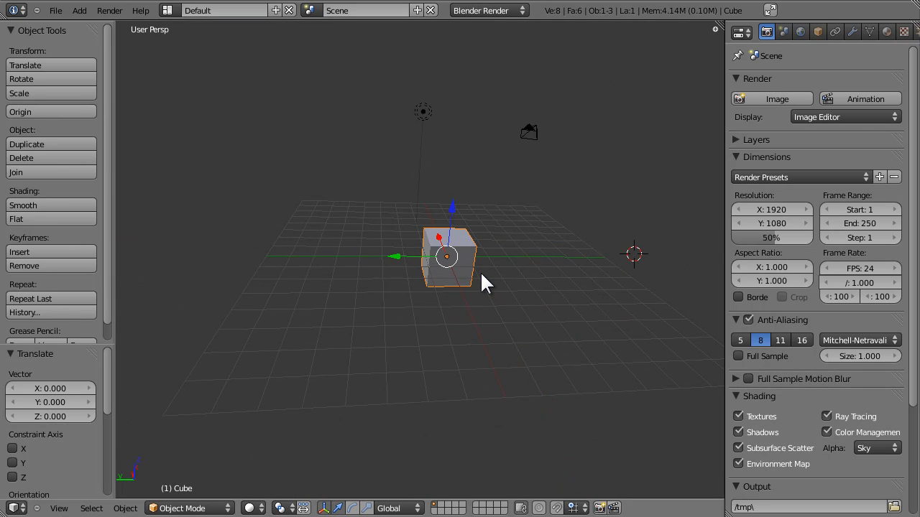
mouse_move(413, 359)
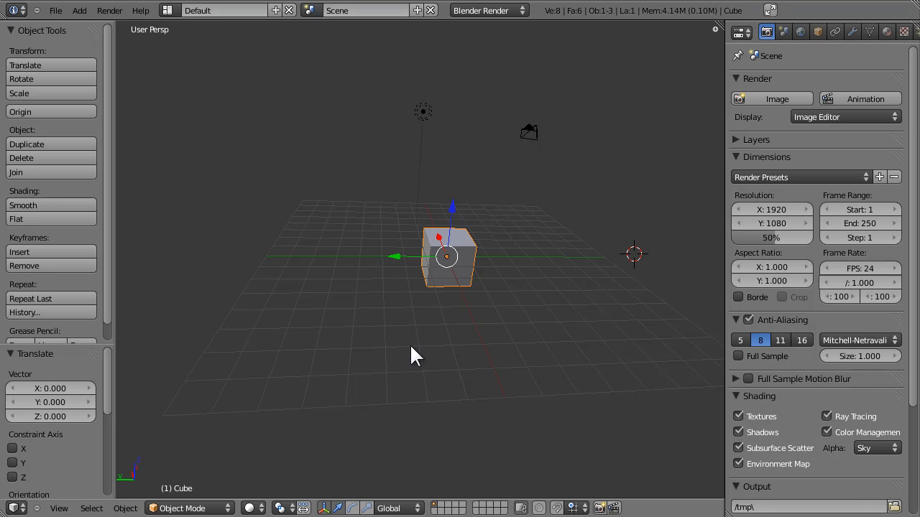
mouse_move(561, 255)
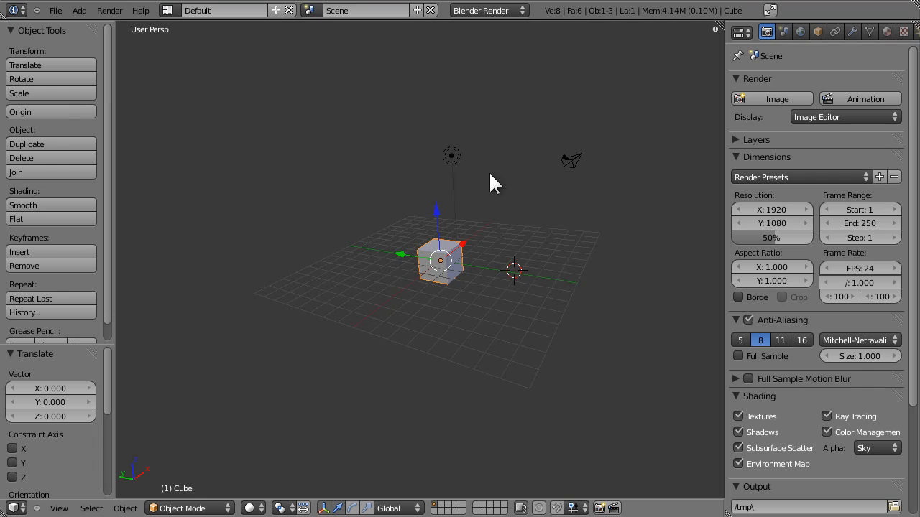
mouse_move(462, 181)
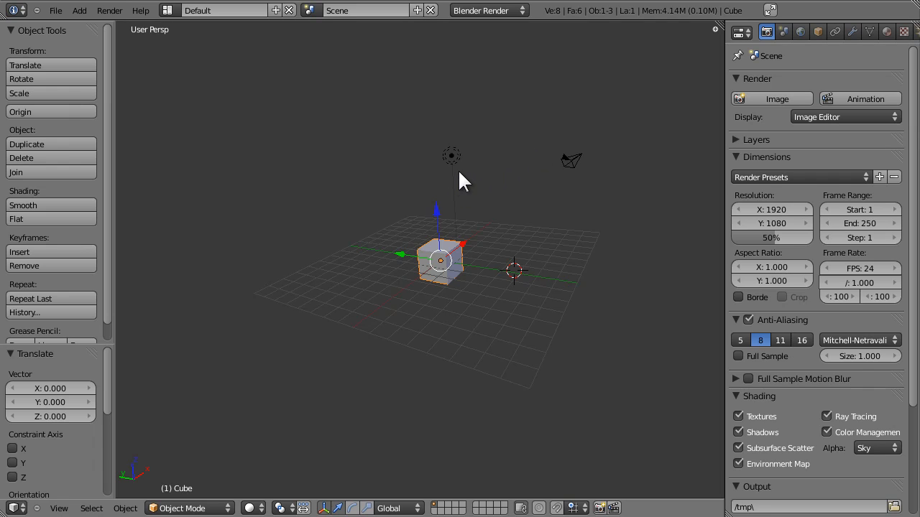
mouse_move(452, 170)
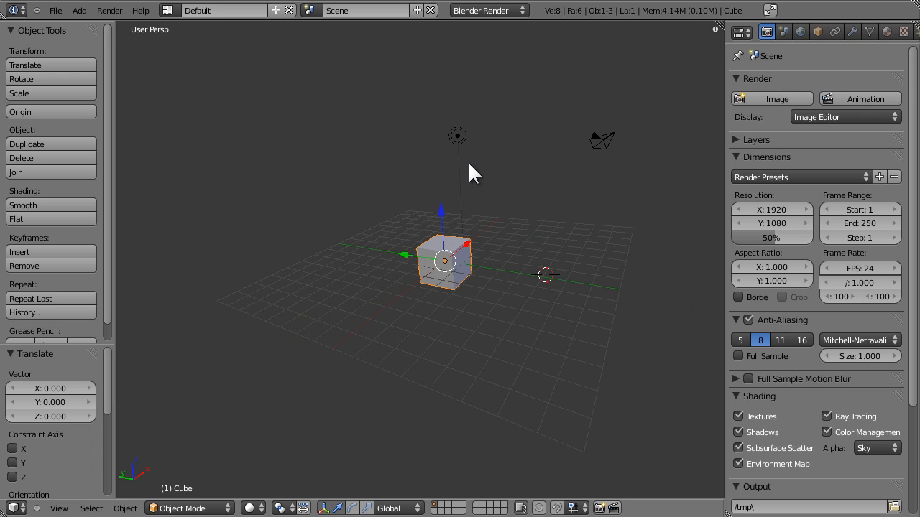
mouse_move(458, 148)
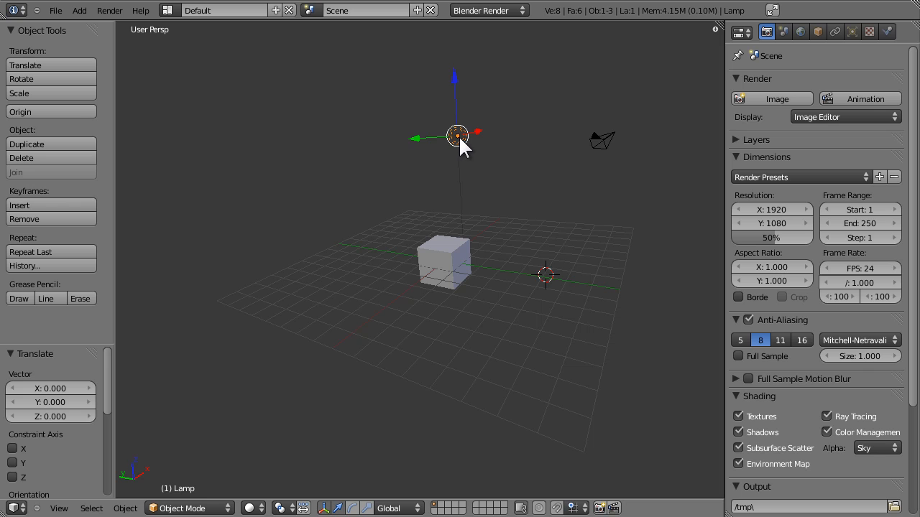
mouse_move(606, 150)
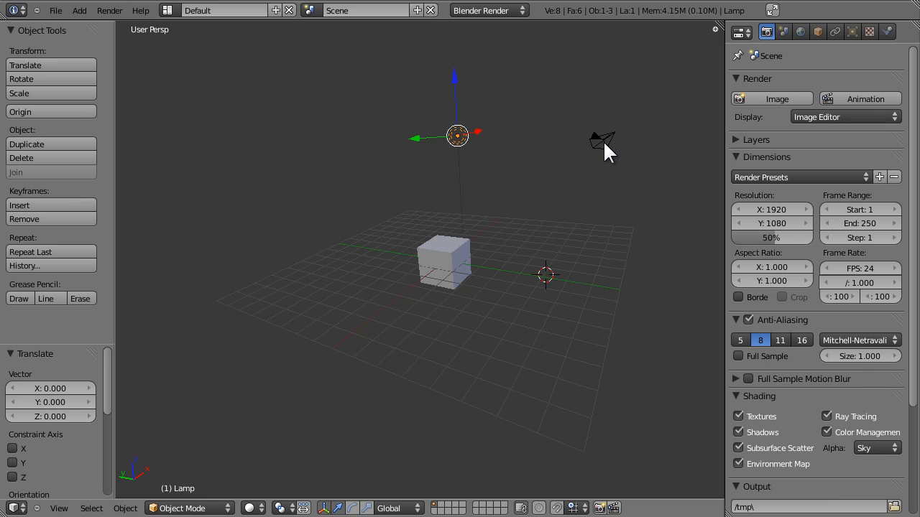
- Select the camera, then reselect the cube in the viewport
left_click(603, 141)
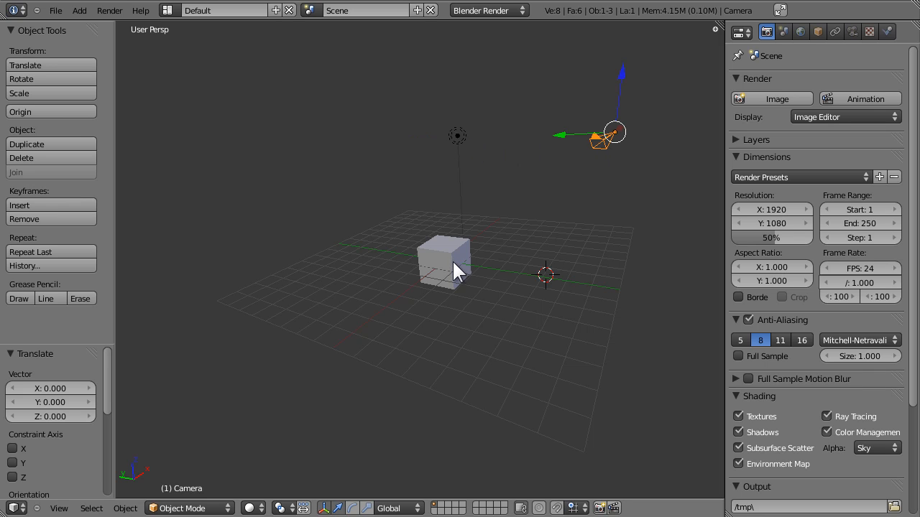
left_click(445, 262)
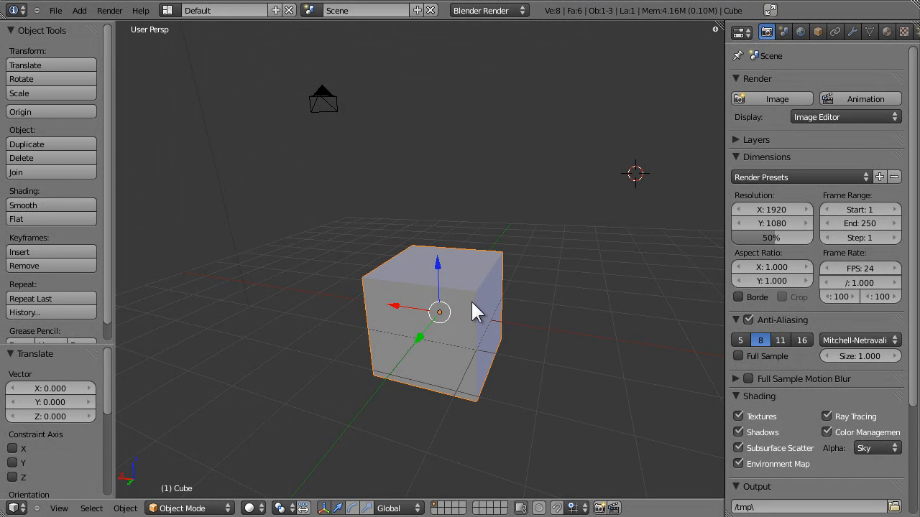
mouse_move(356, 431)
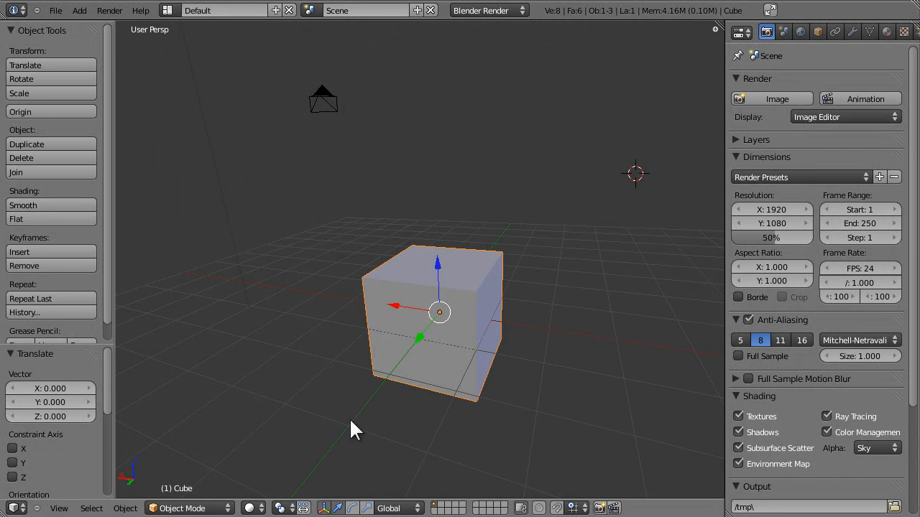
mouse_move(460, 344)
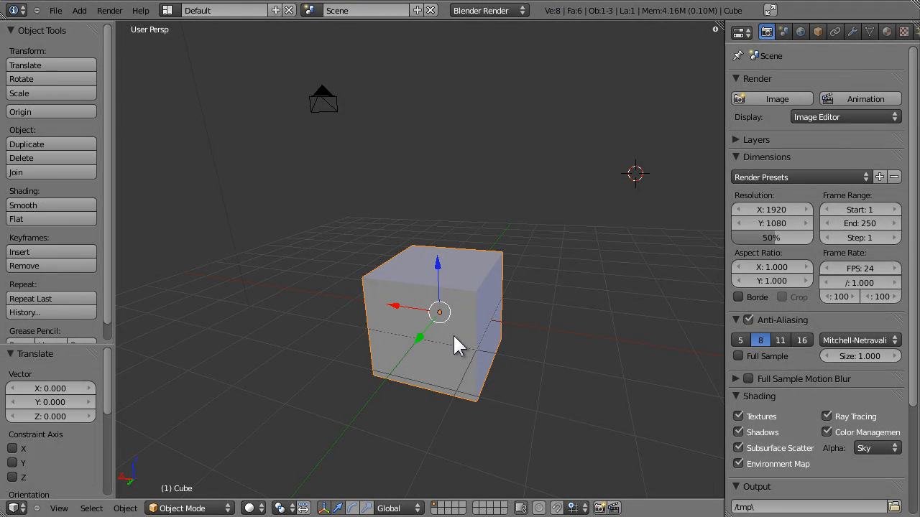
mouse_move(453, 330)
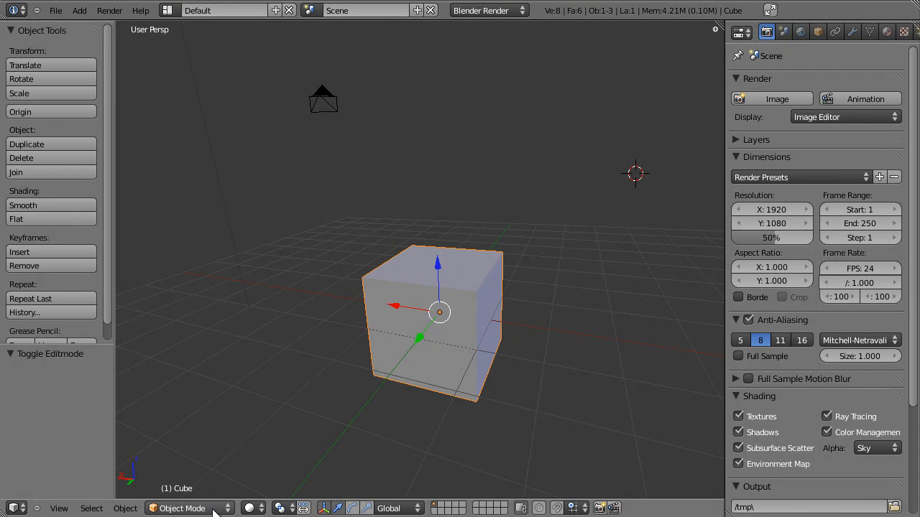
mouse_move(215, 509)
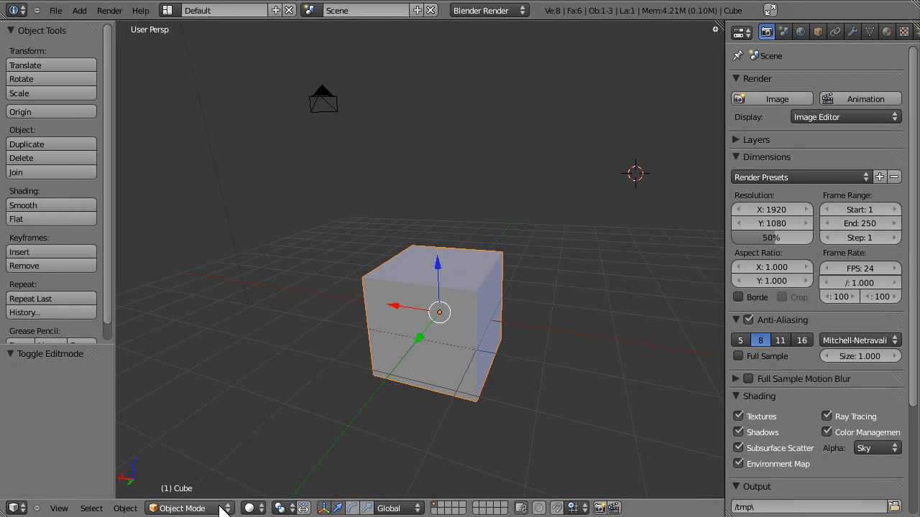
left_click(182, 509)
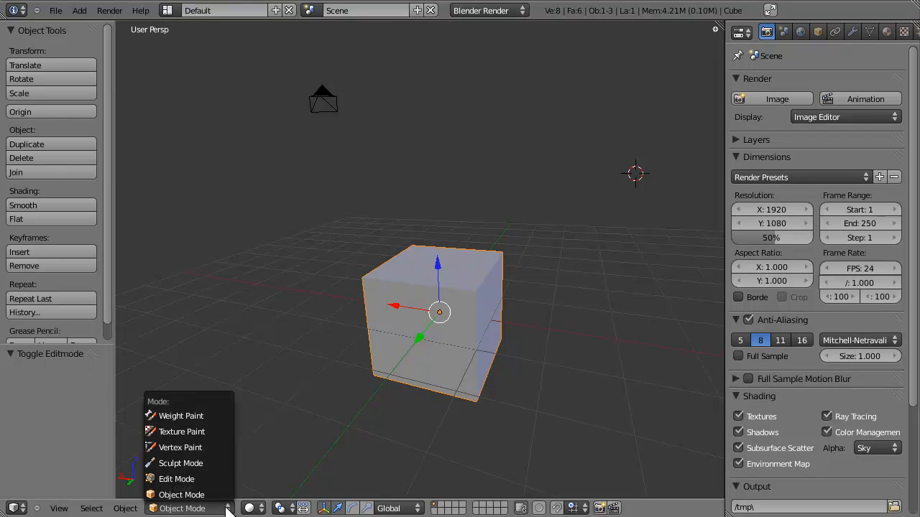
left_click(175, 478)
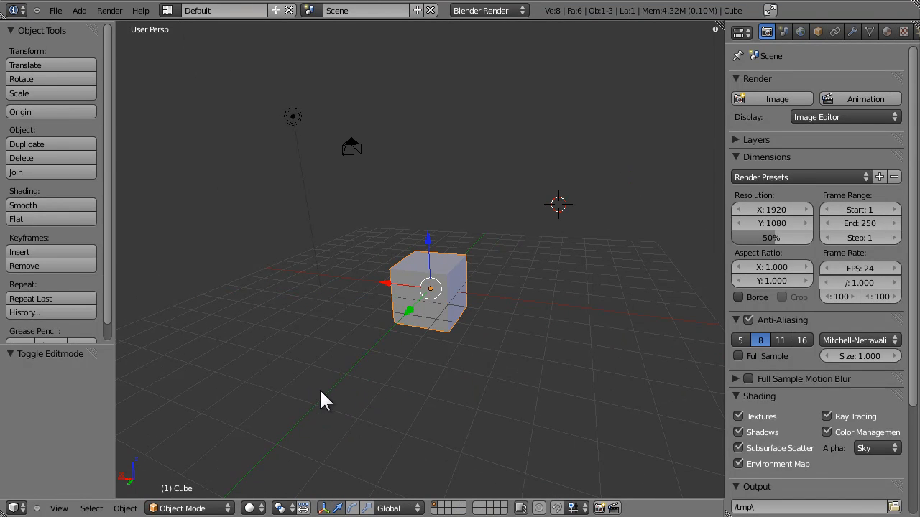
mouse_move(511, 316)
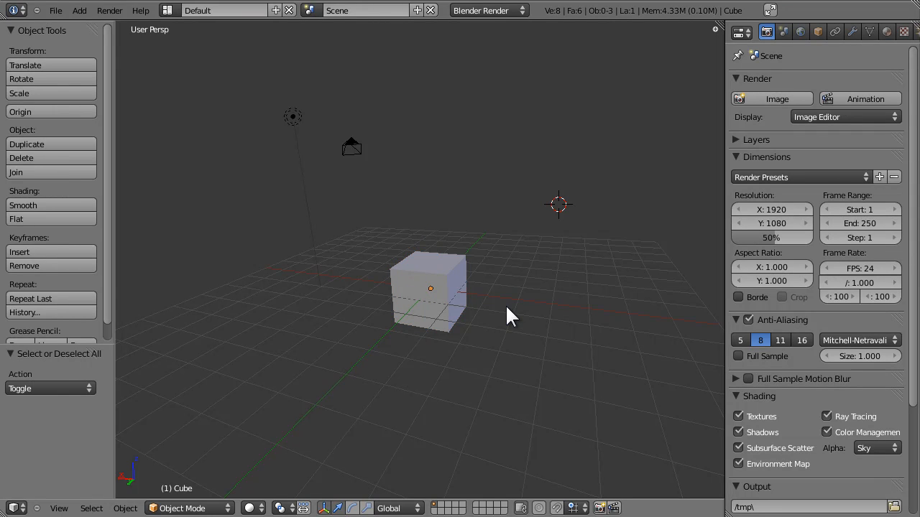
mouse_move(460, 316)
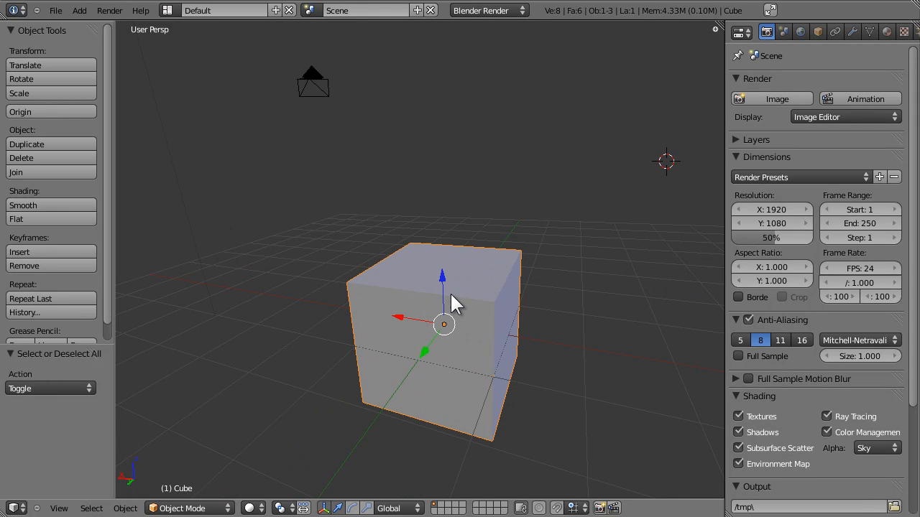
mouse_move(467, 372)
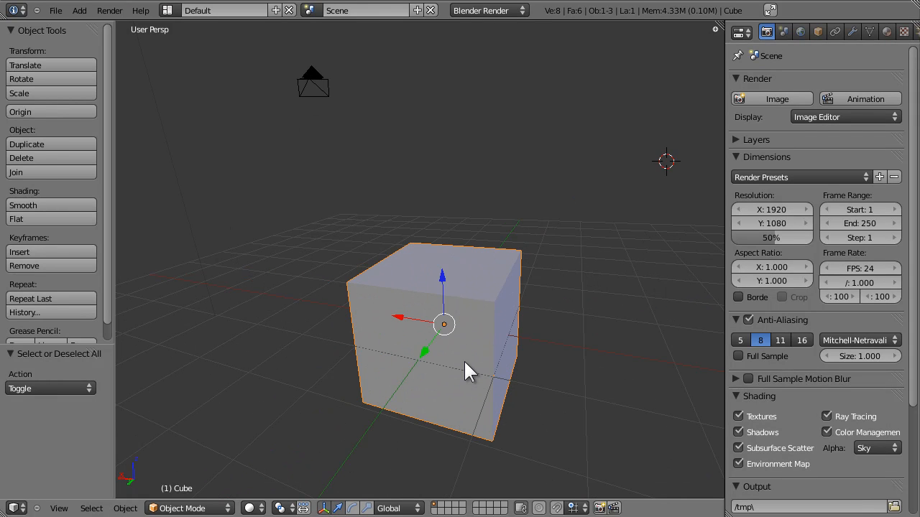
key("Tab")
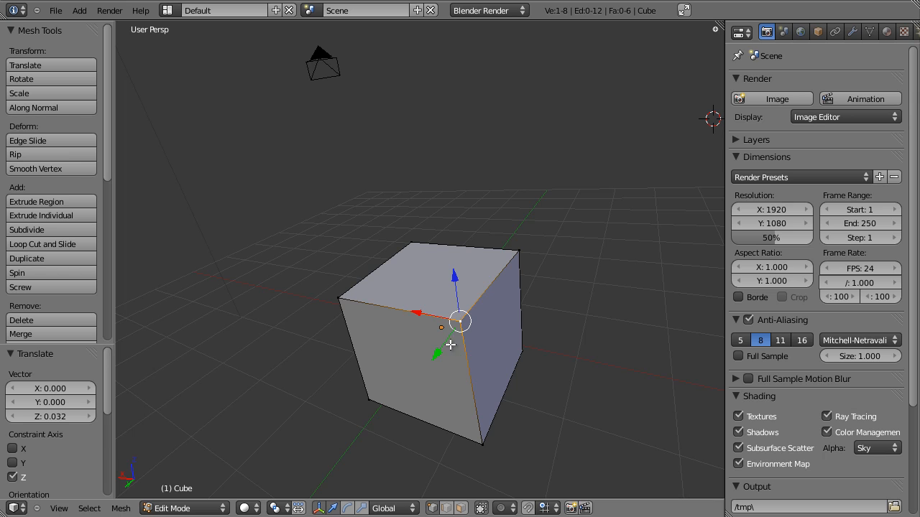
- Raise one vertex slightly, then shift the corner vertex sideways and move it freely
left_click_drag(460, 322, 420, 360)
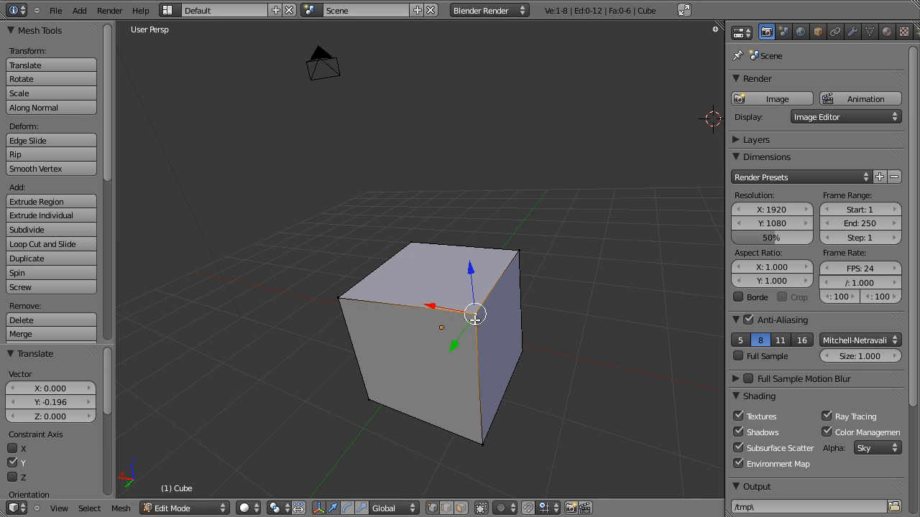
left_click_drag(474, 313, 443, 309)
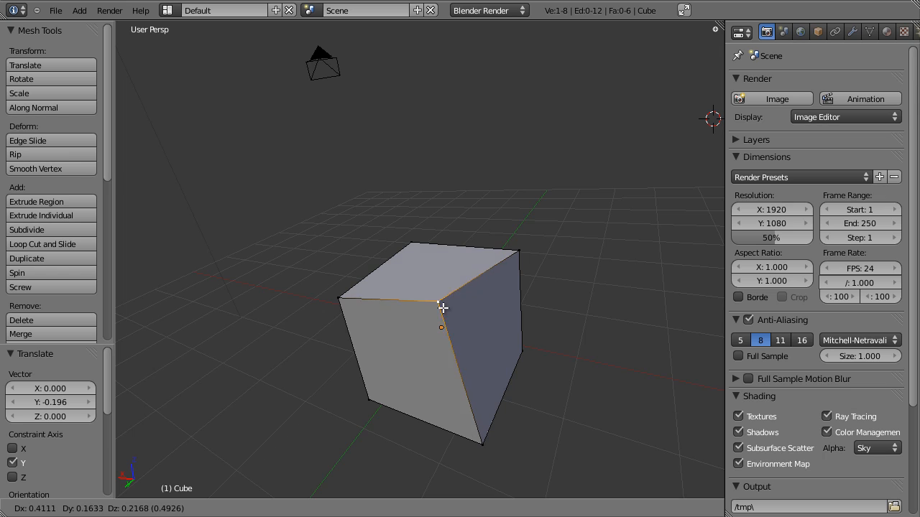
left_click_drag(442, 309, 467, 319)
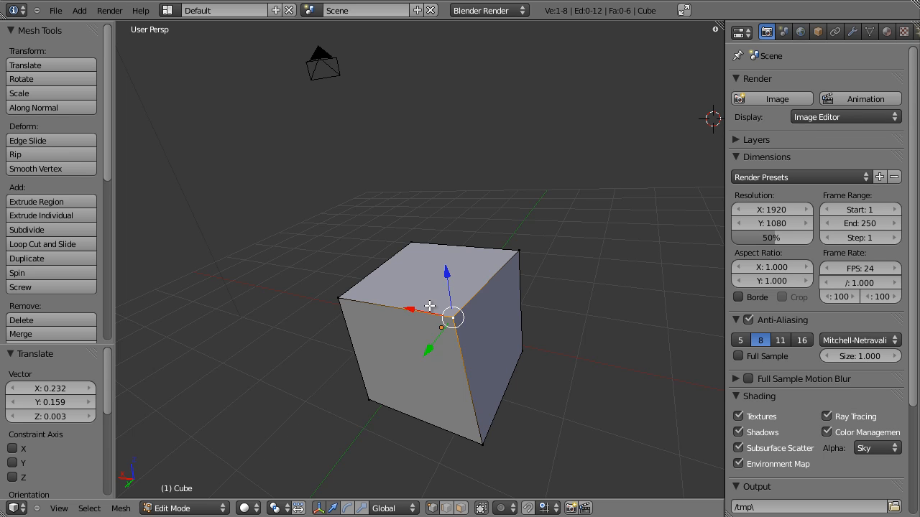
mouse_move(455, 317)
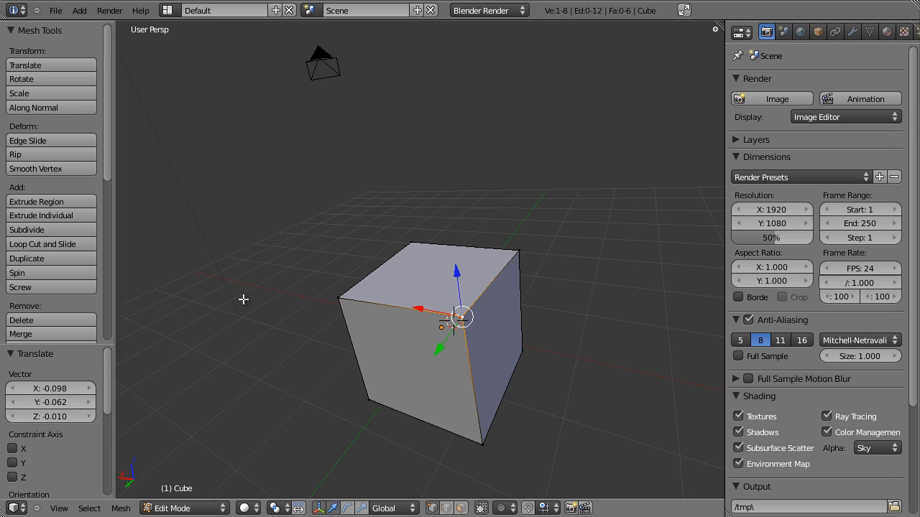
mouse_move(342, 331)
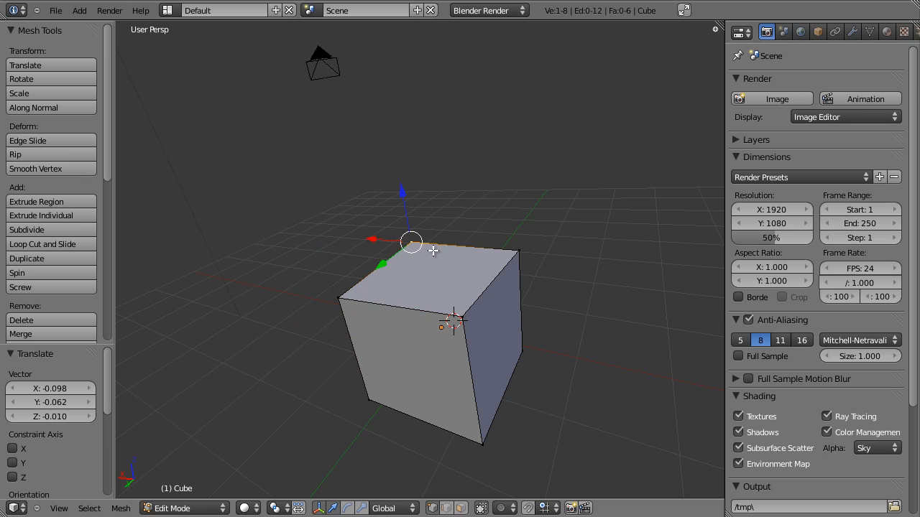
mouse_move(342, 304)
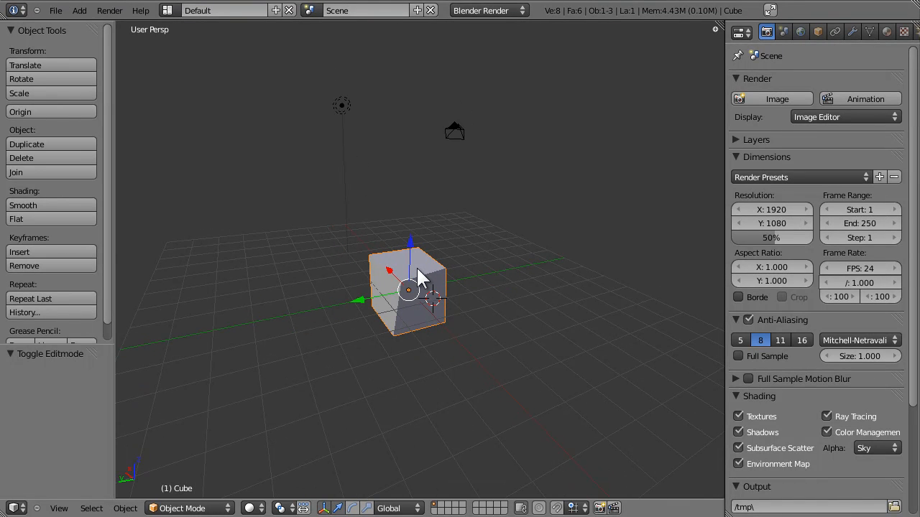
mouse_move(431, 287)
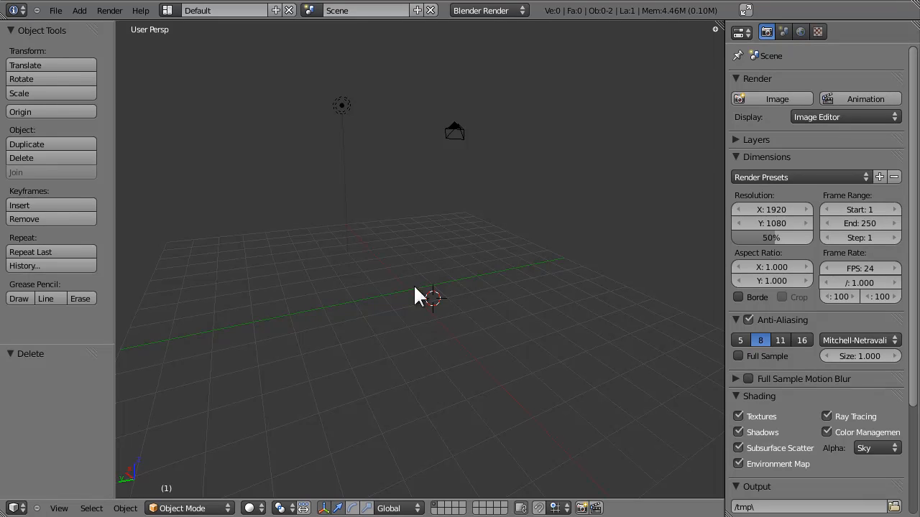
mouse_move(401, 339)
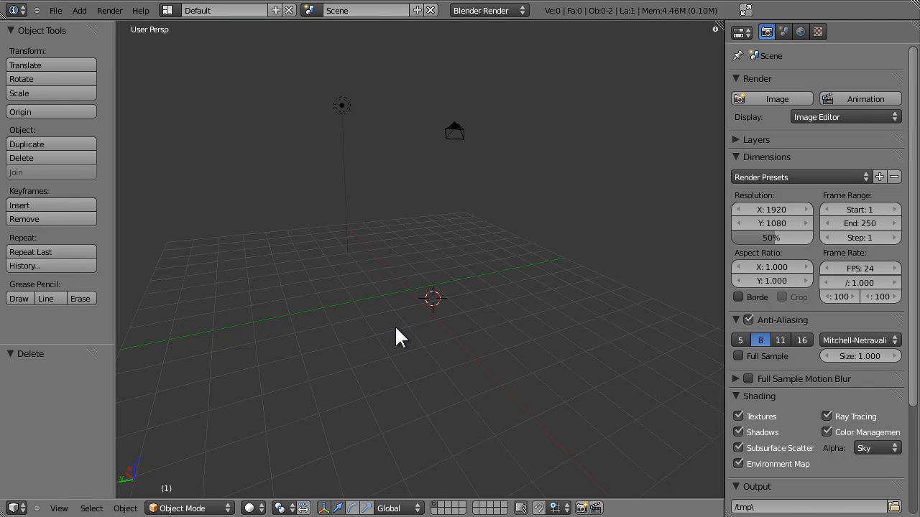
- Add a Plane mesh to the empty scene from the Add > Mesh list
left_click(79, 10)
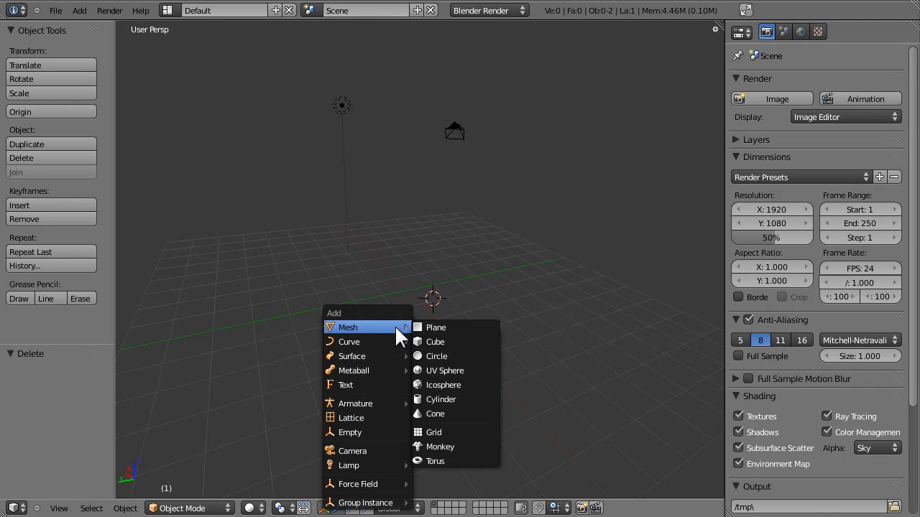
mouse_move(352, 338)
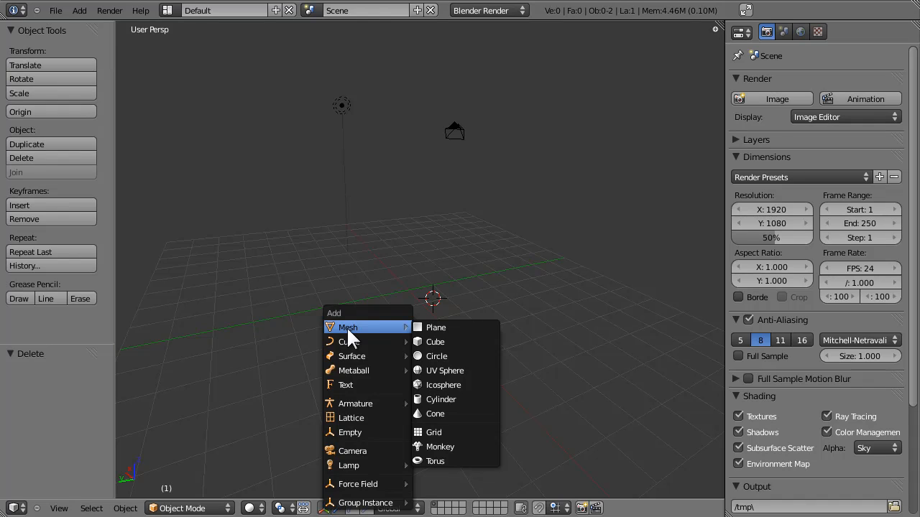
left_click(435, 328)
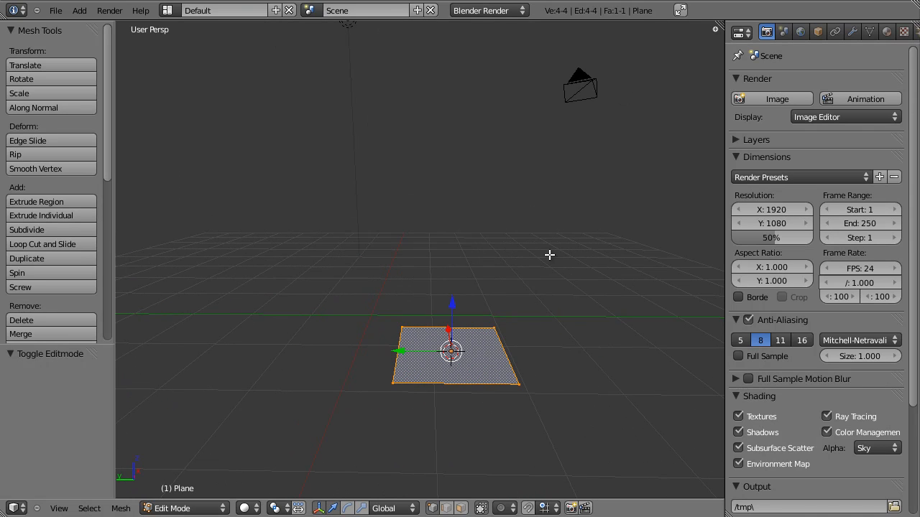
mouse_move(466, 365)
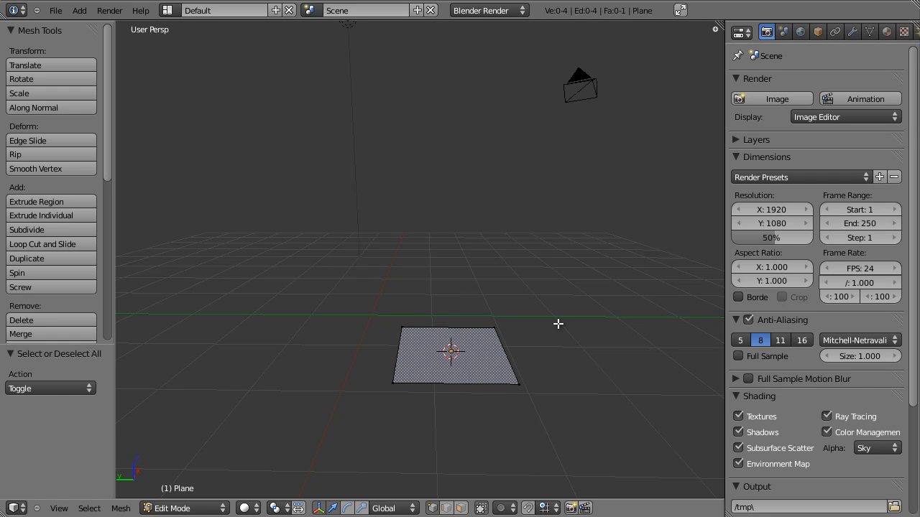
mouse_move(408, 307)
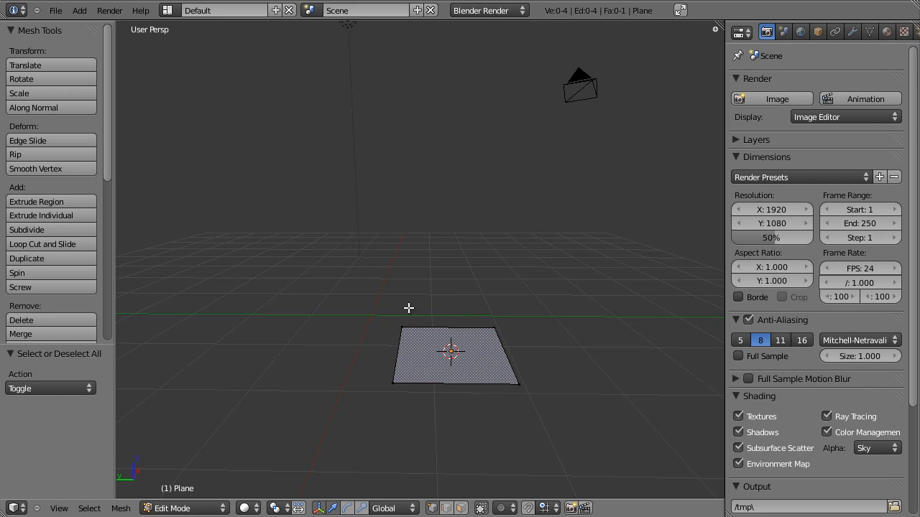
mouse_move(382, 301)
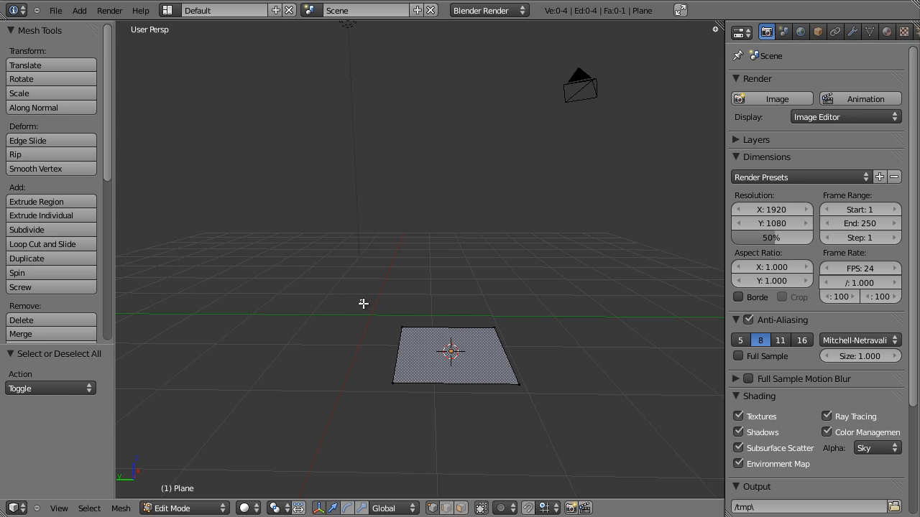
- Extrude the plane's face upward along Z into a shallow box
left_click_drag(362, 301, 555, 414)
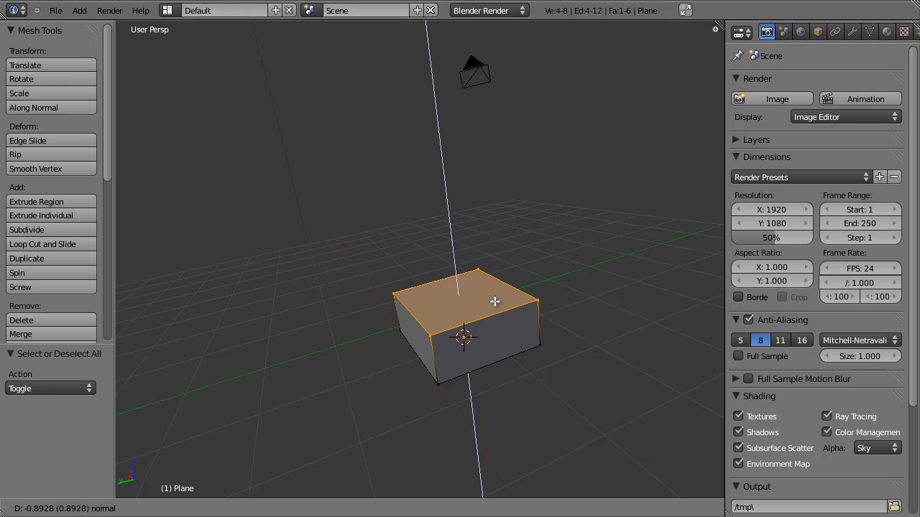
- Confirm the top-face extrusion and scale it to about 2.15 for the upper flange
left_click(36, 202)
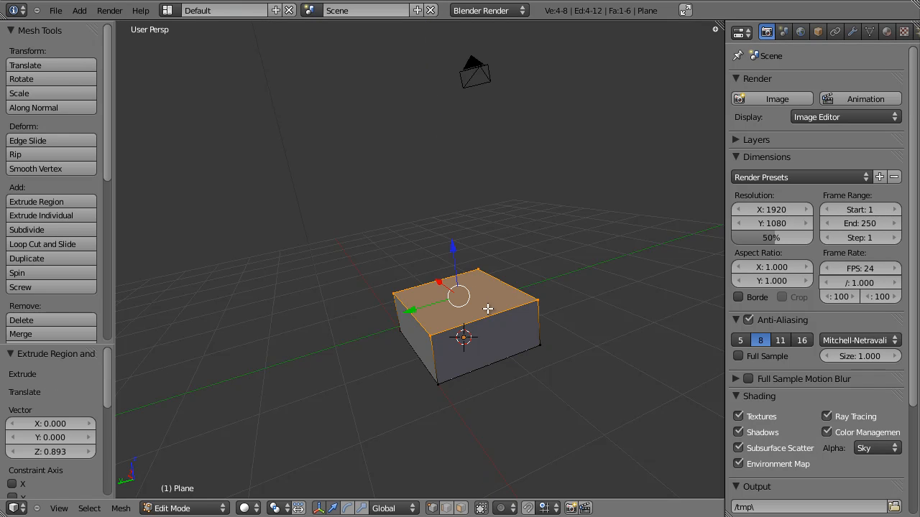
mouse_move(467, 308)
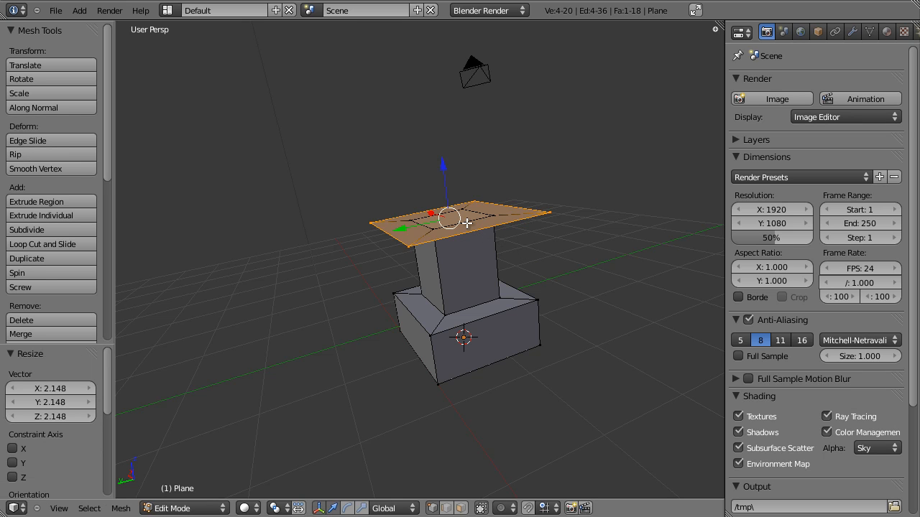
left_click_drag(446, 216, 474, 190)
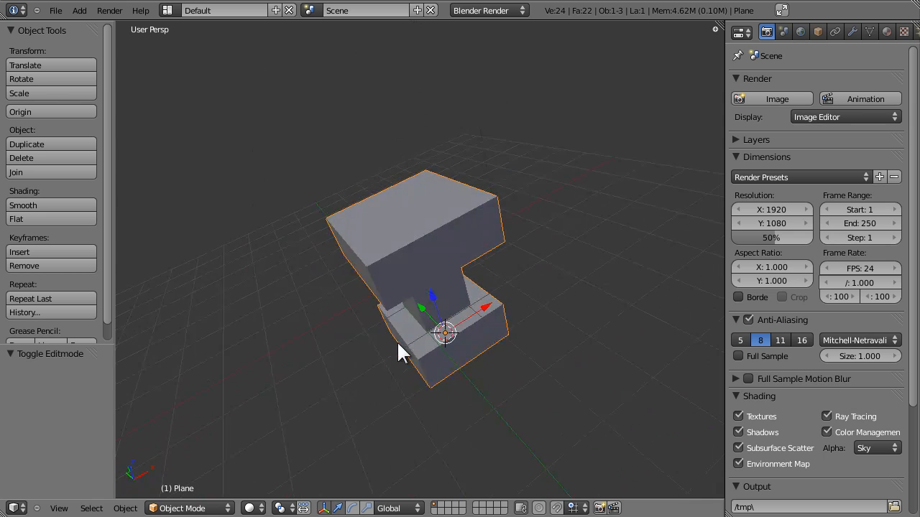
left_click_drag(403, 352, 488, 313)
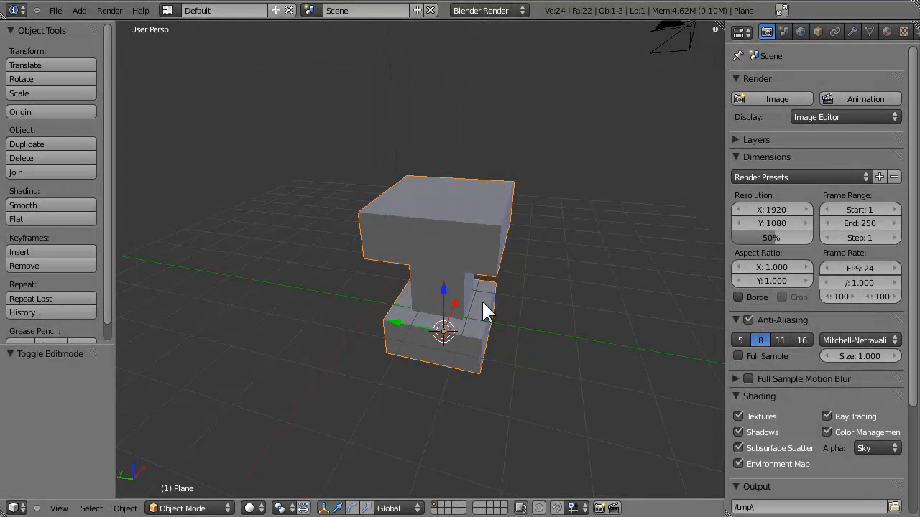
mouse_move(503, 337)
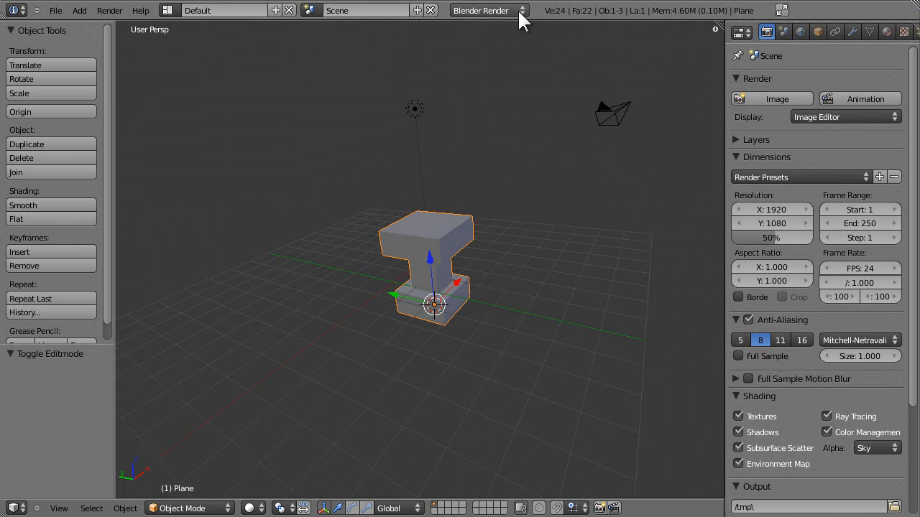
mouse_move(496, 251)
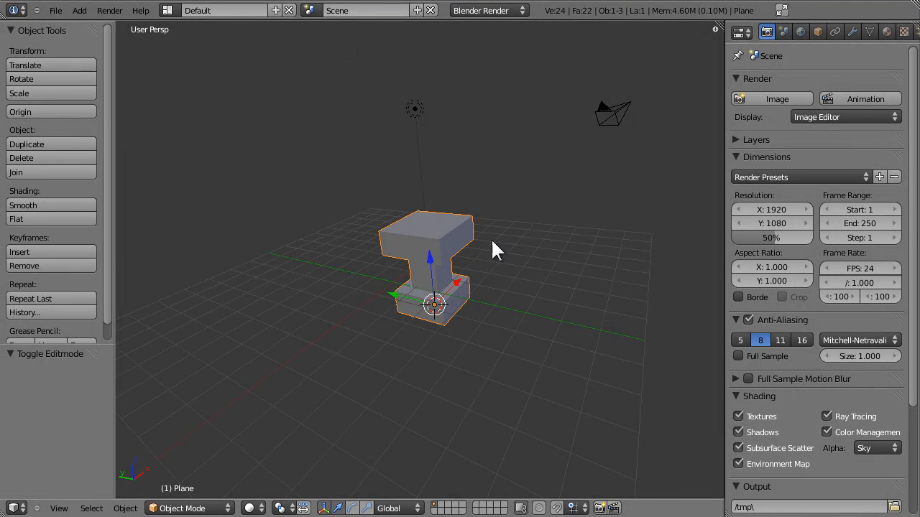
- Render a still image of the I-shaped mesh via Render > Render Image
left_click(110, 10)
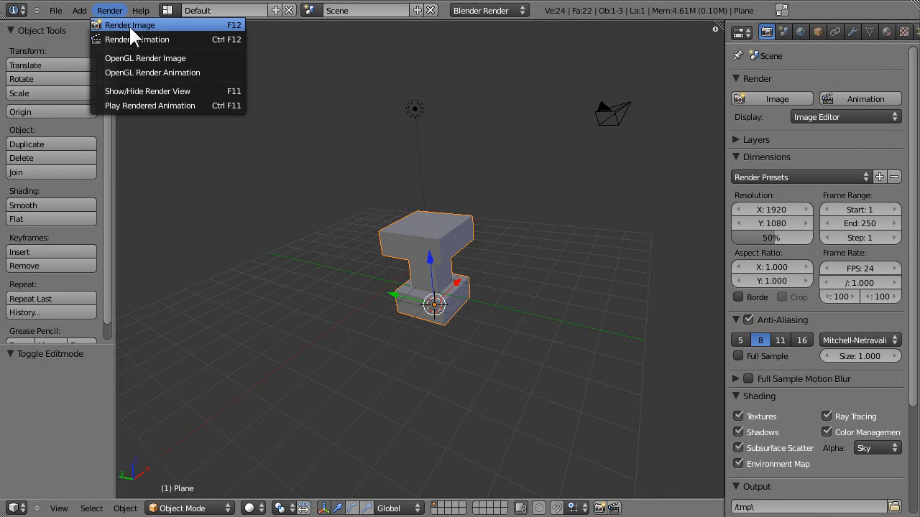
left_click(129, 26)
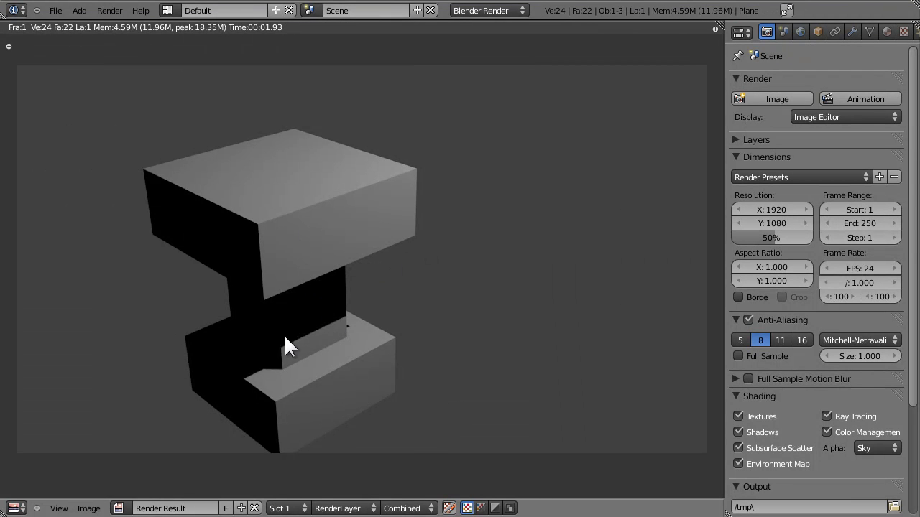
mouse_move(273, 313)
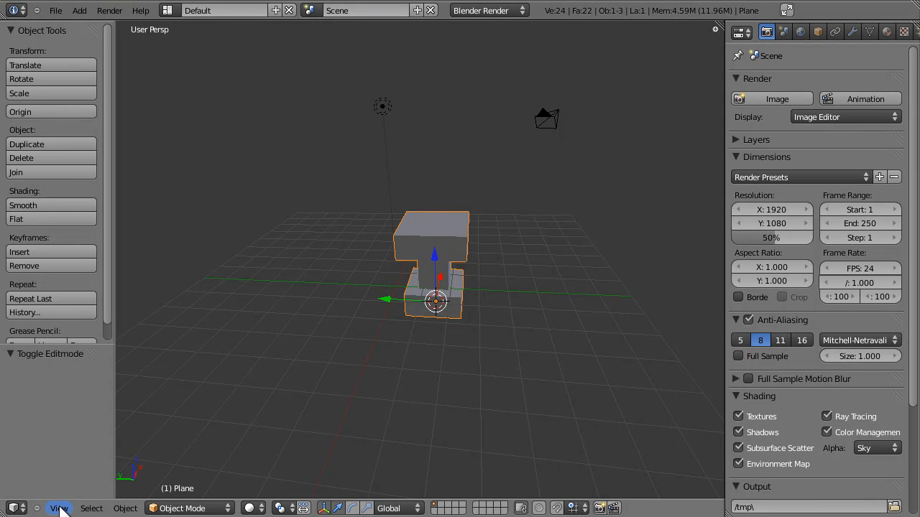
- Browse the View menu's preset viewpoints and switch to Right orthographic view
left_click(60, 508)
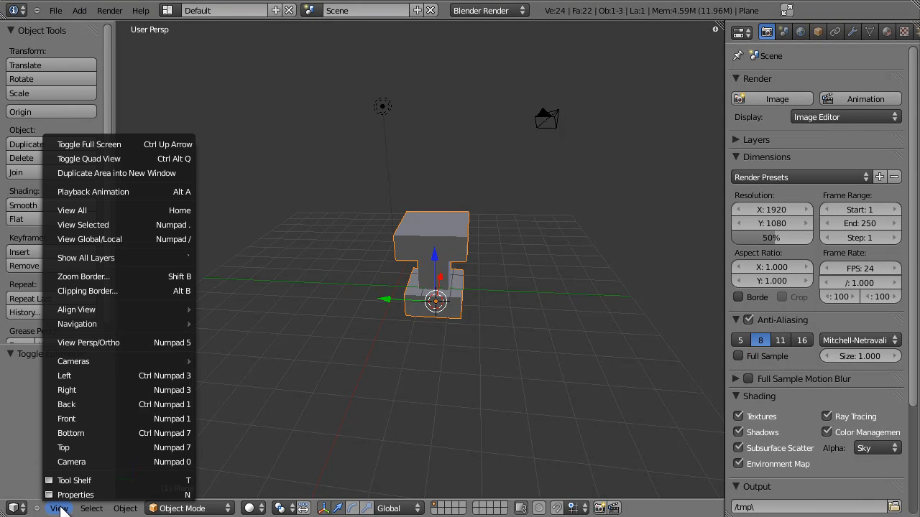
mouse_move(65, 375)
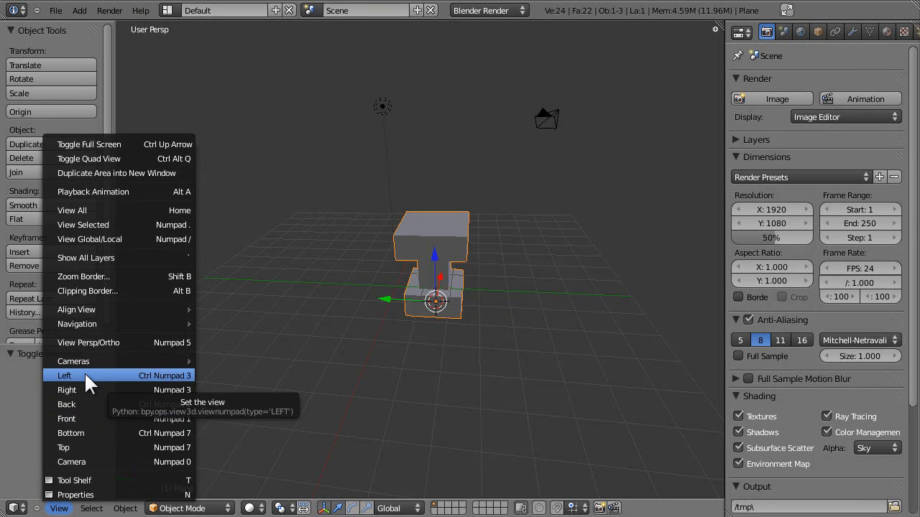
mouse_move(83, 433)
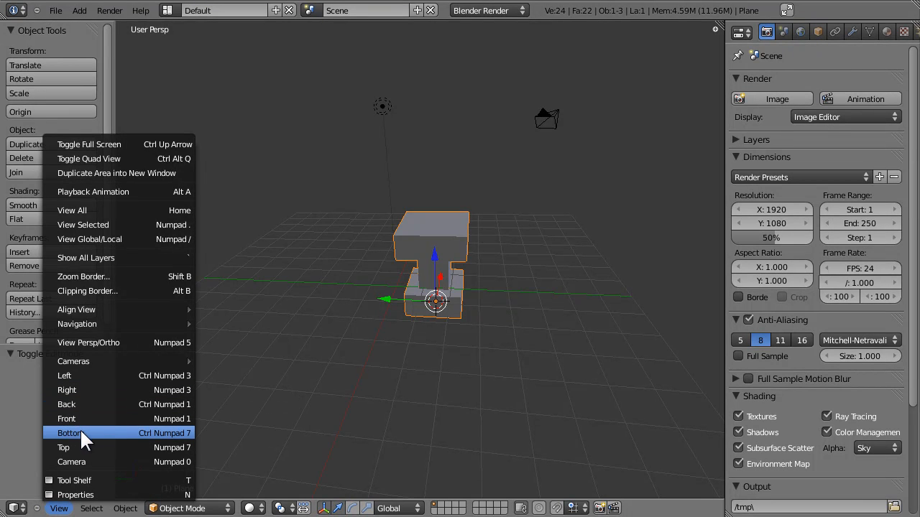
mouse_move(66, 404)
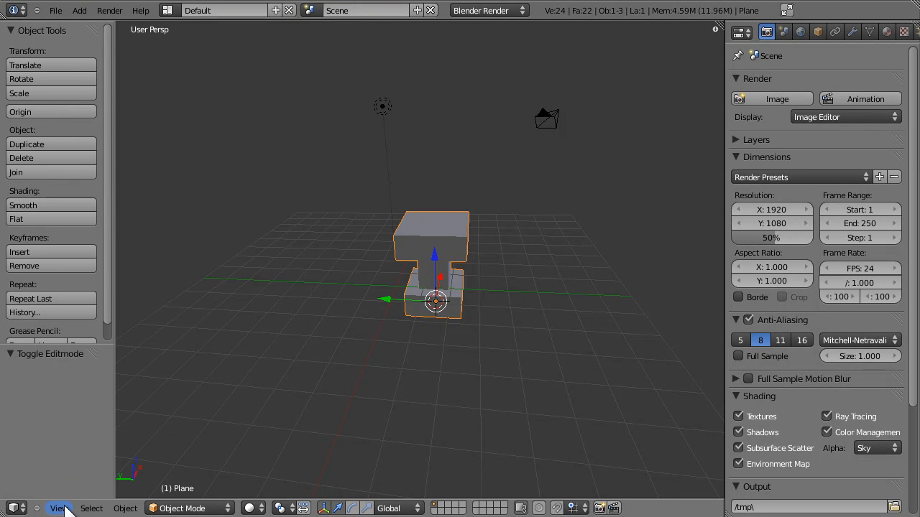
left_click(59, 509)
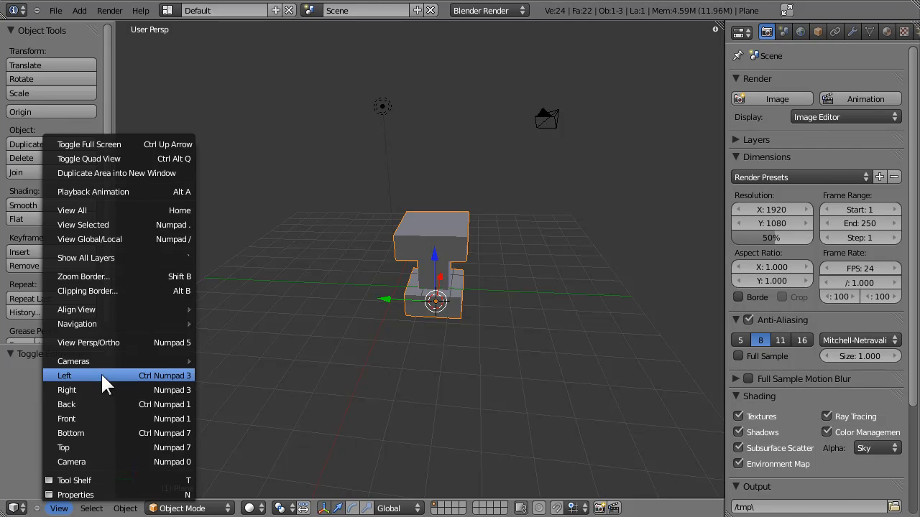
mouse_move(101, 342)
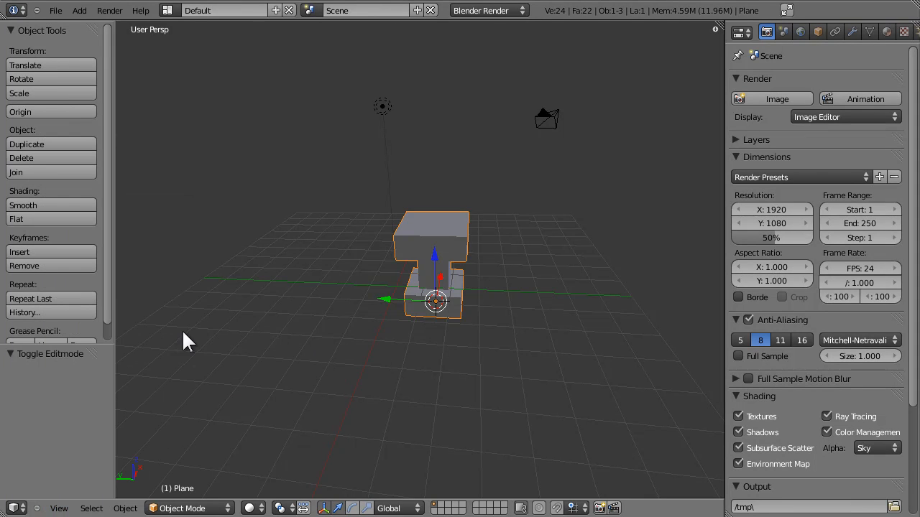
left_click(59, 509)
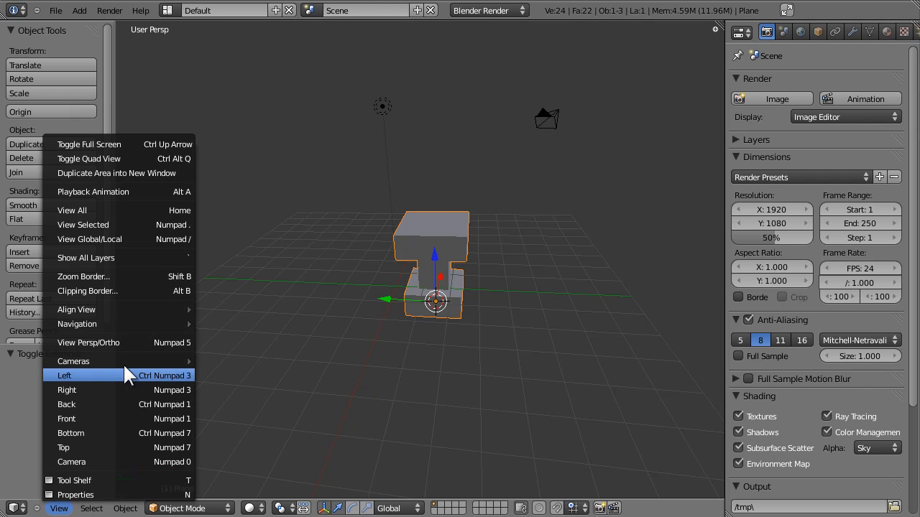
left_click(63, 375)
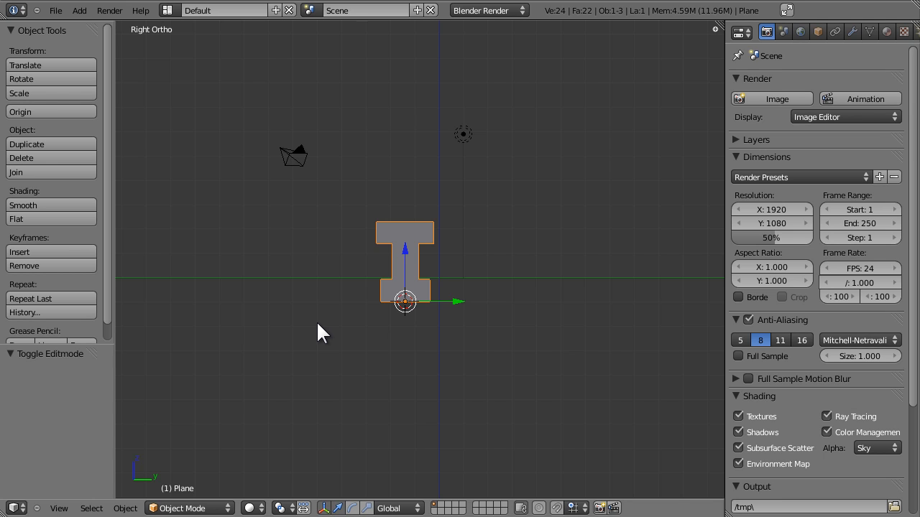
mouse_move(146, 46)
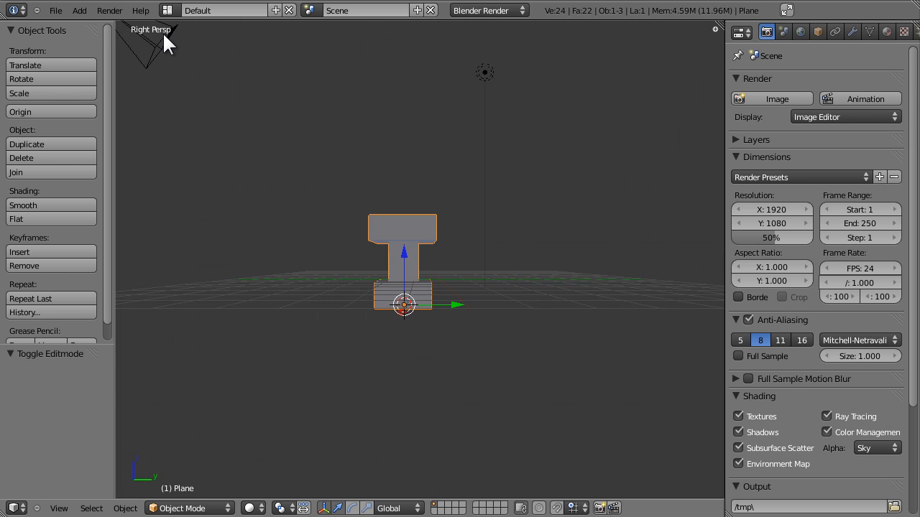
mouse_move(190, 87)
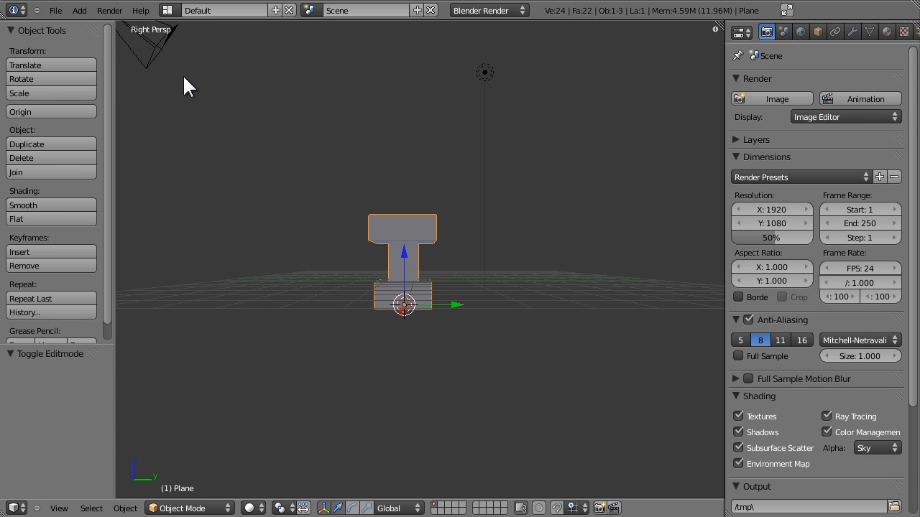
mouse_move(155, 44)
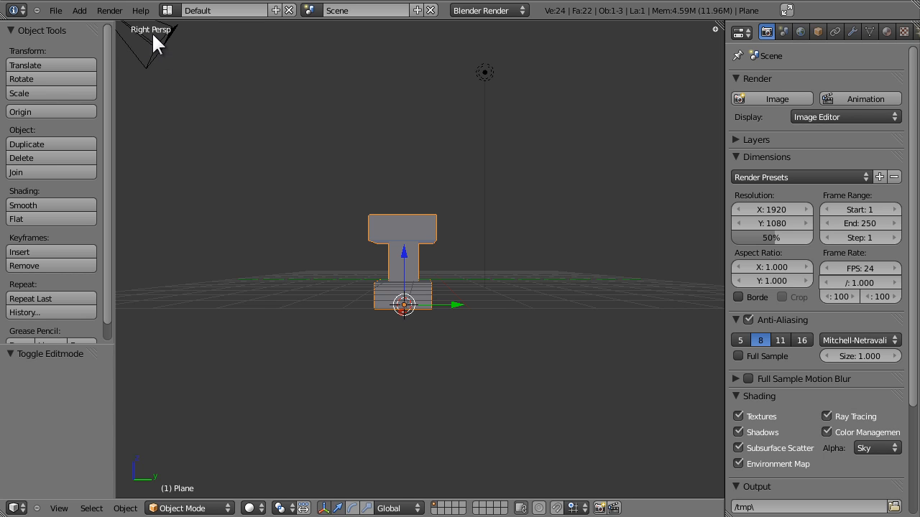
mouse_move(221, 151)
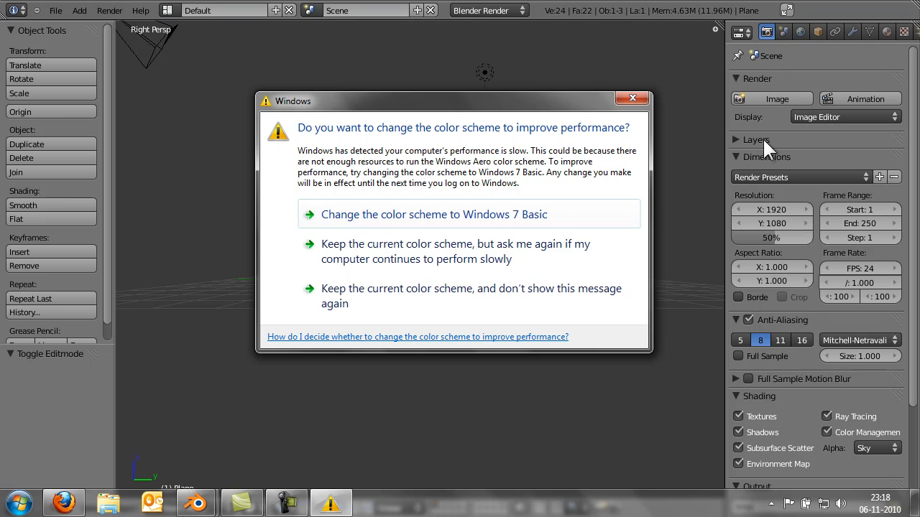
mouse_move(632, 97)
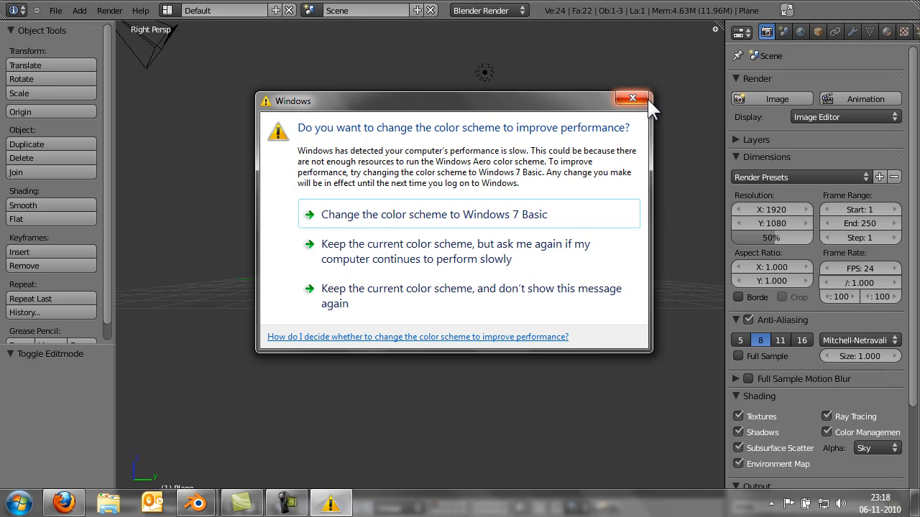
mouse_move(503, 258)
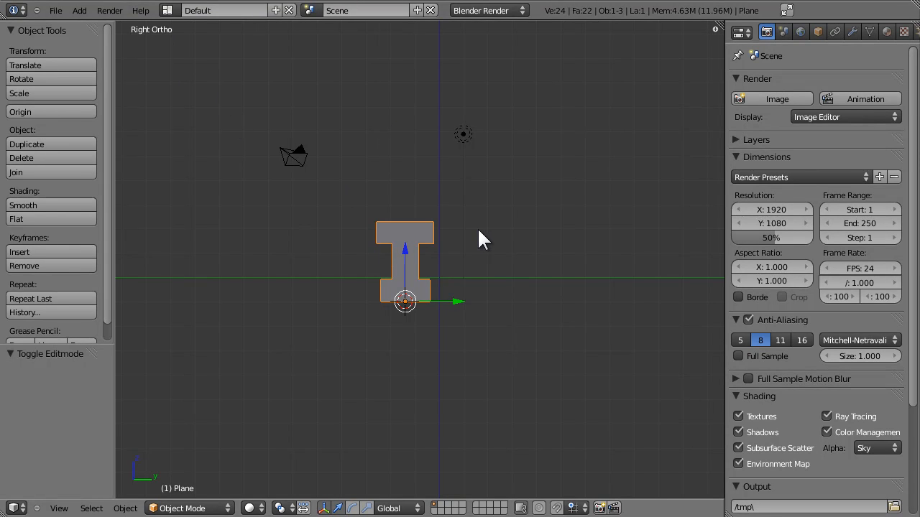
mouse_move(520, 281)
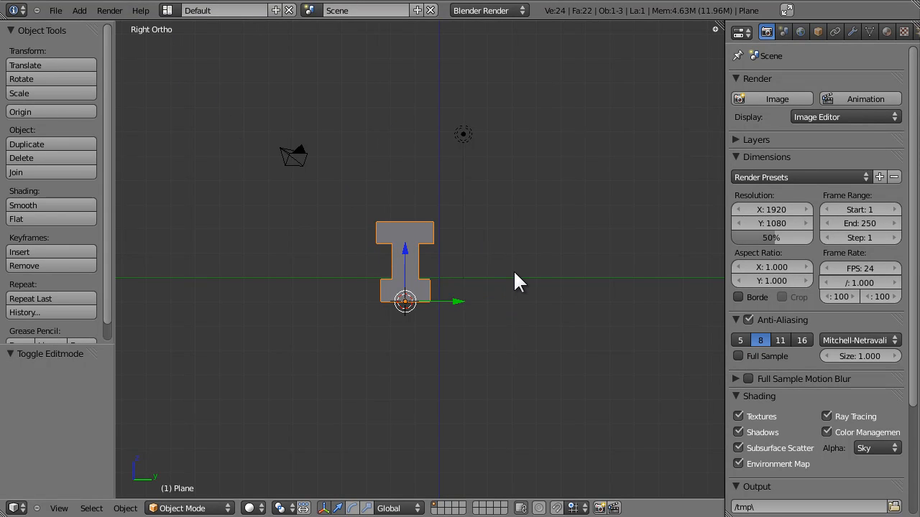
mouse_move(467, 210)
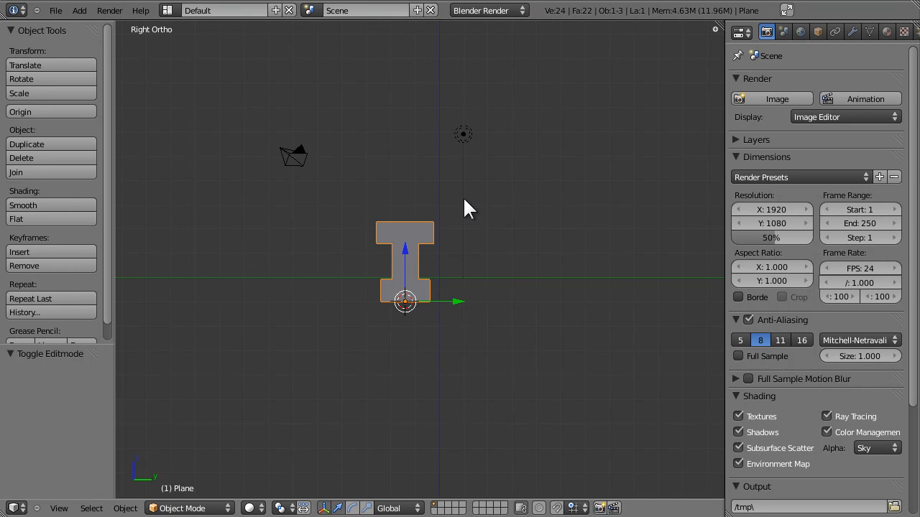
mouse_move(468, 213)
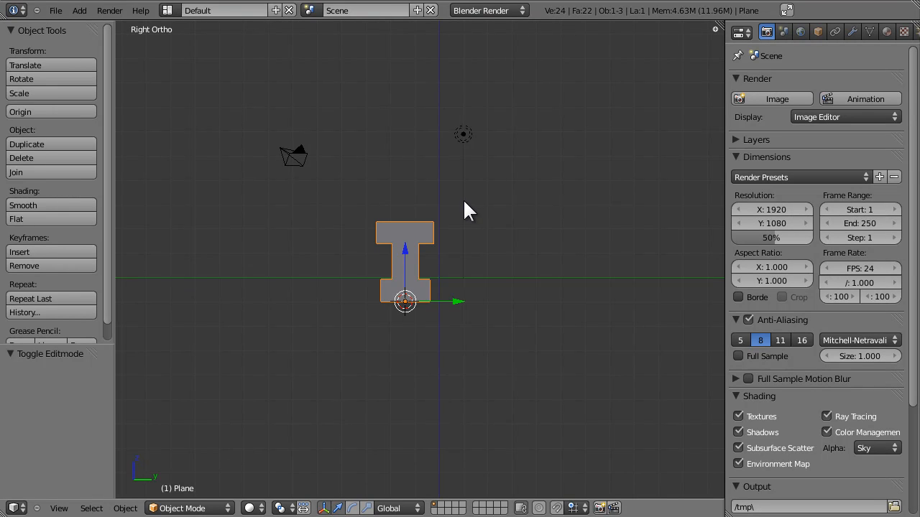
mouse_move(420, 244)
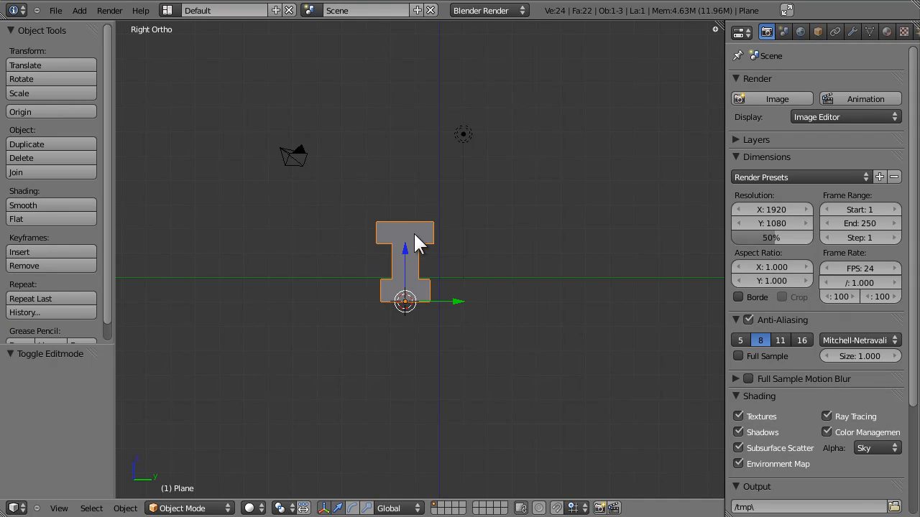